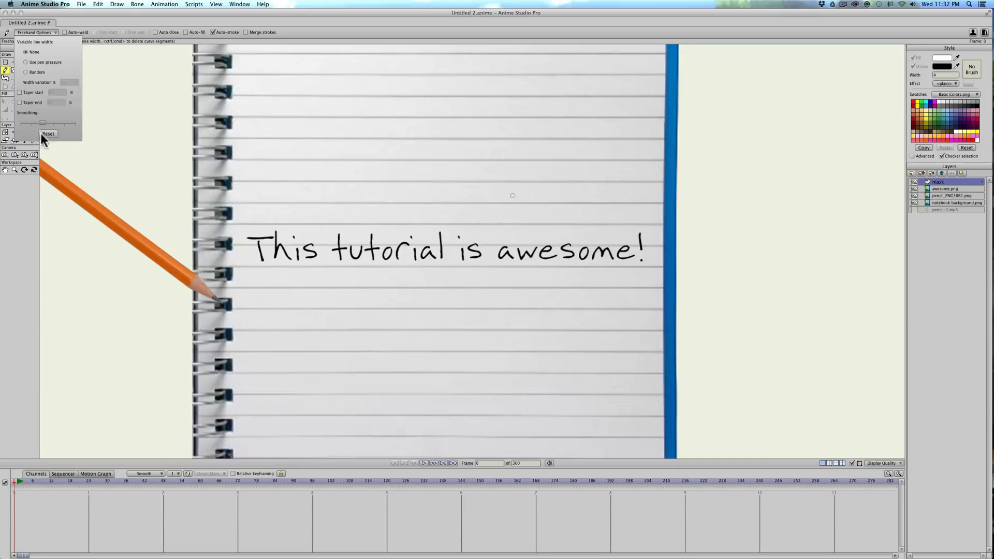
{"action": "mouse_move", "coordinate": [148, 167]}
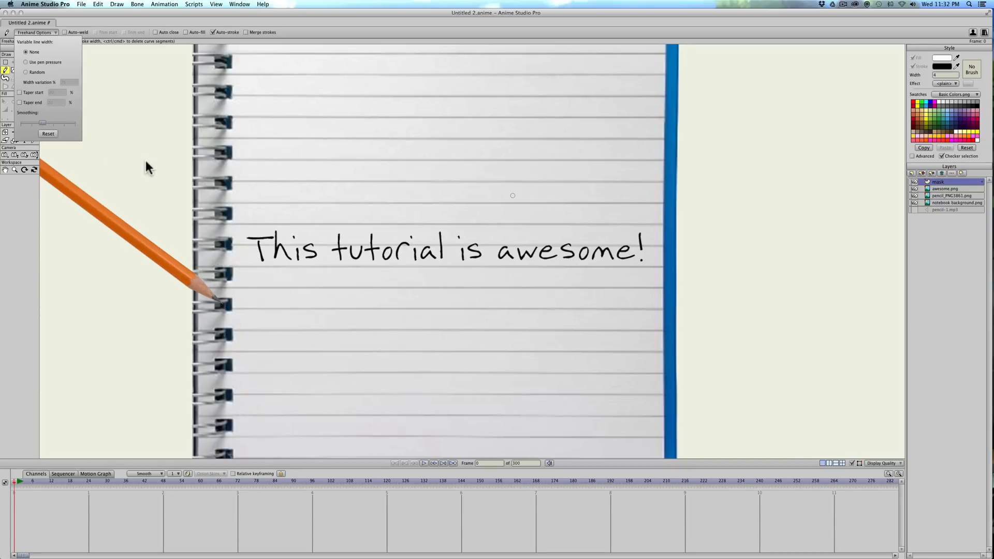
{"action": "mouse_move", "coordinate": [237, 236]}
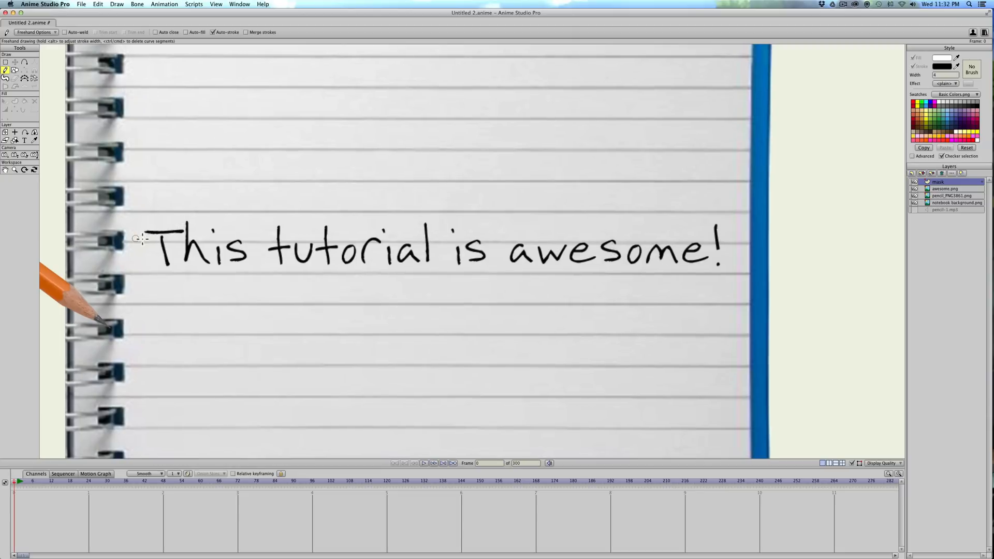
{"action": "mouse_move", "coordinate": [141, 231]}
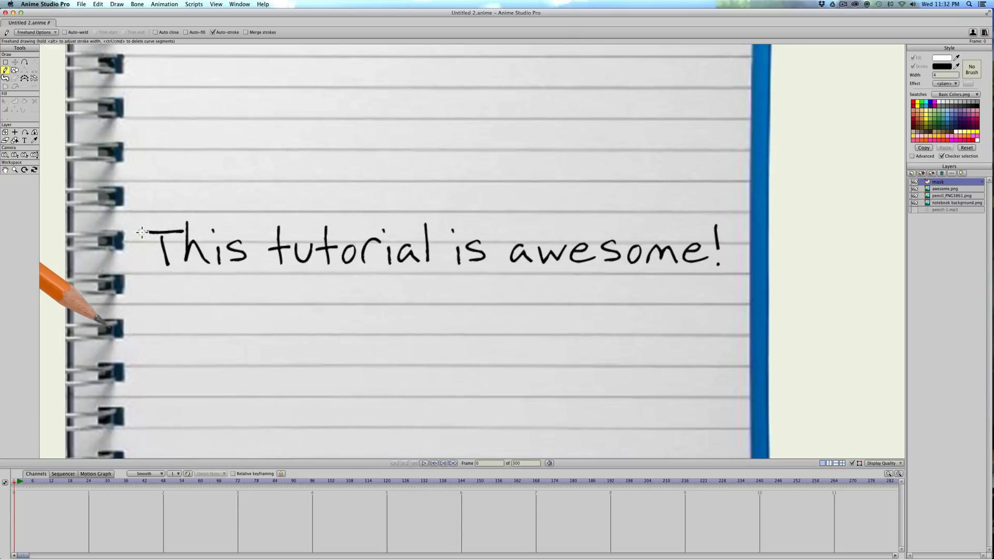
Draw a continuous thick black freehand stroke over 'This tutorial is awesome!' from first letter to exclamation mark.
{"action": "left_click_drag", "start_coordinate": [139, 231], "coordinate": [184, 232]}
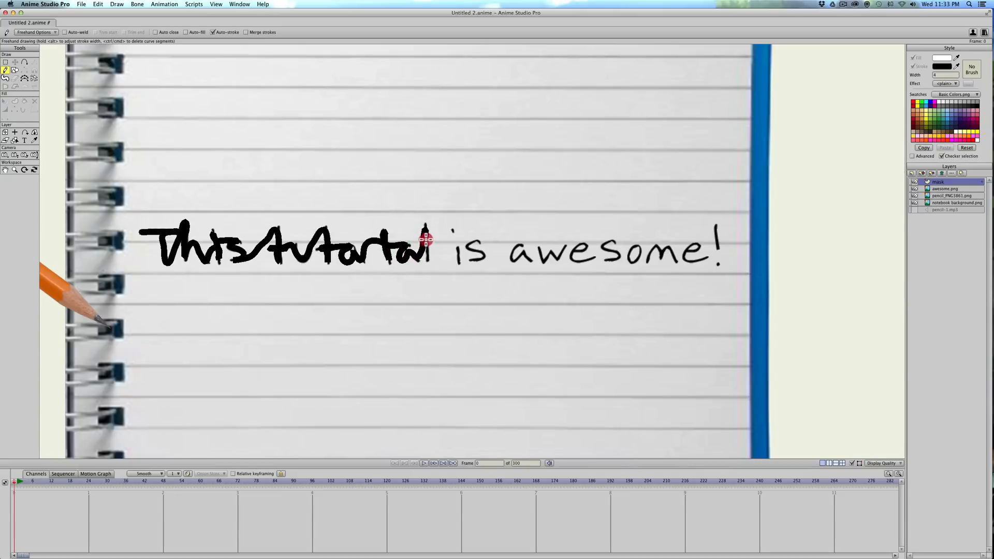
{"action": "left_click_drag", "start_coordinate": [424, 240], "coordinate": [459, 259]}
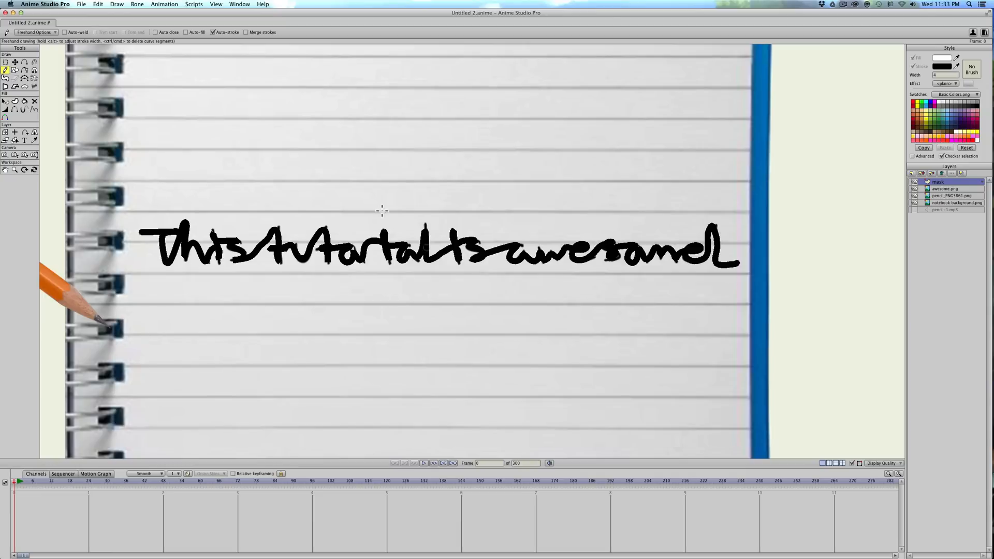
{"action": "mouse_move", "coordinate": [298, 293]}
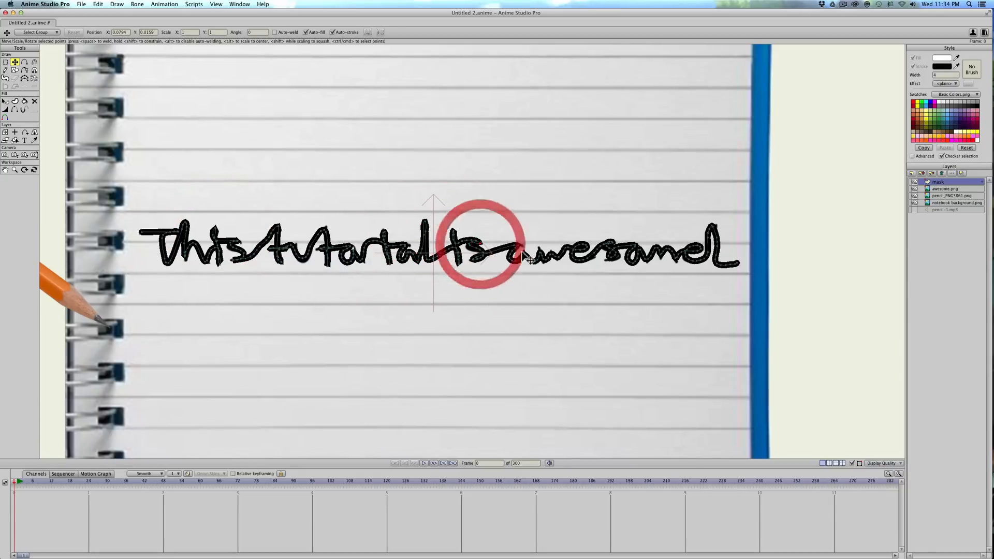
{"action": "left_click_drag", "start_coordinate": [478, 244], "coordinate": [529, 244]}
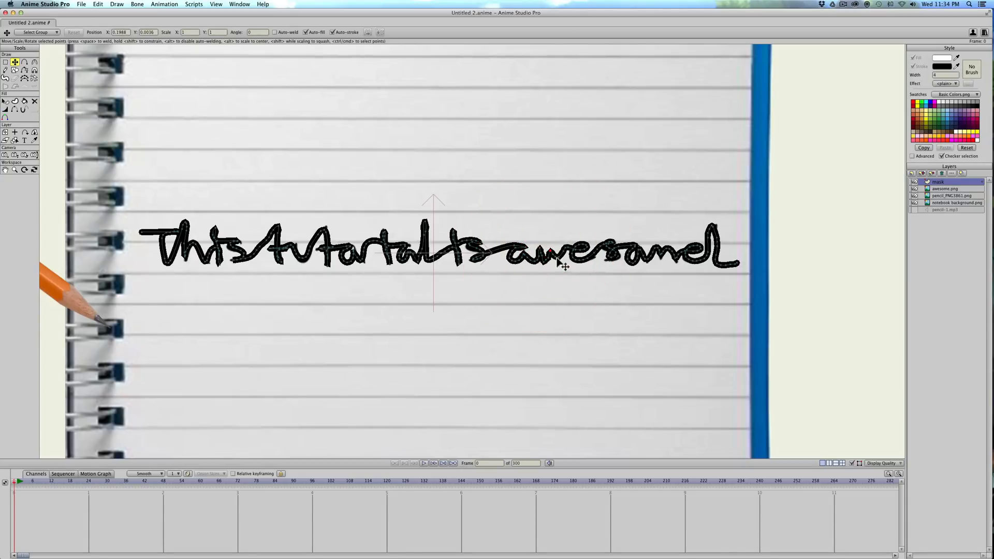
{"action": "left_click_drag", "start_coordinate": [561, 265], "coordinate": [578, 265]}
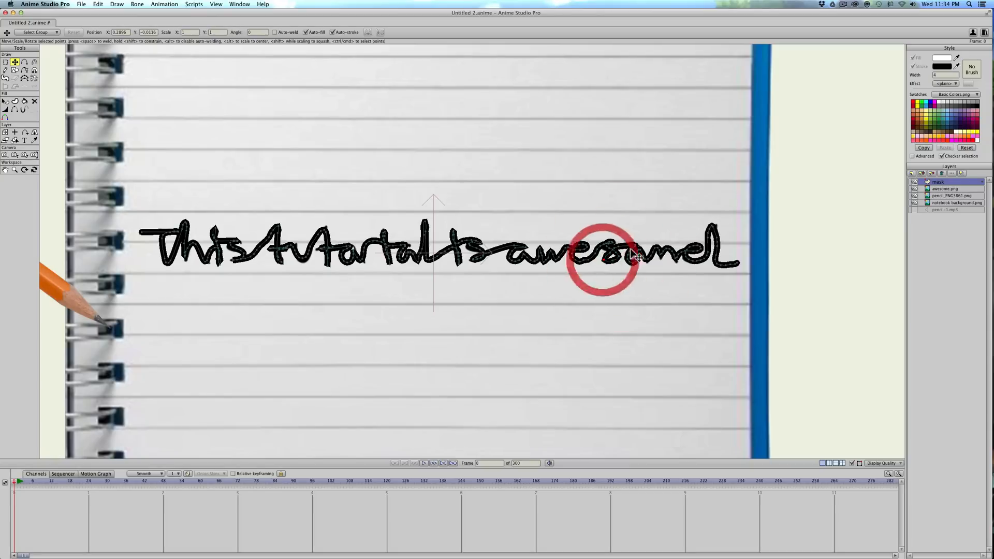
{"action": "left_click_drag", "start_coordinate": [602, 263], "coordinate": [647, 263]}
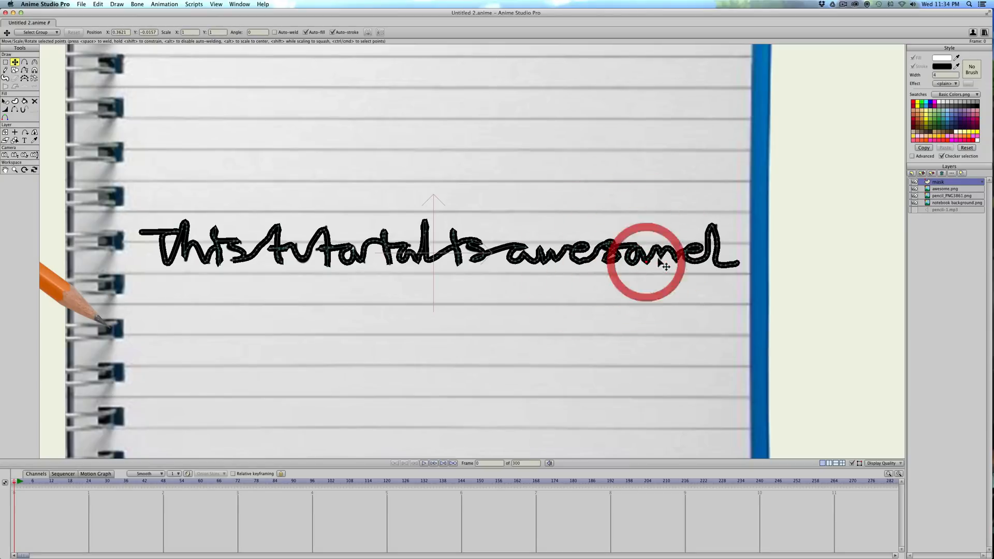
{"action": "left_click_drag", "start_coordinate": [643, 259], "coordinate": [684, 260]}
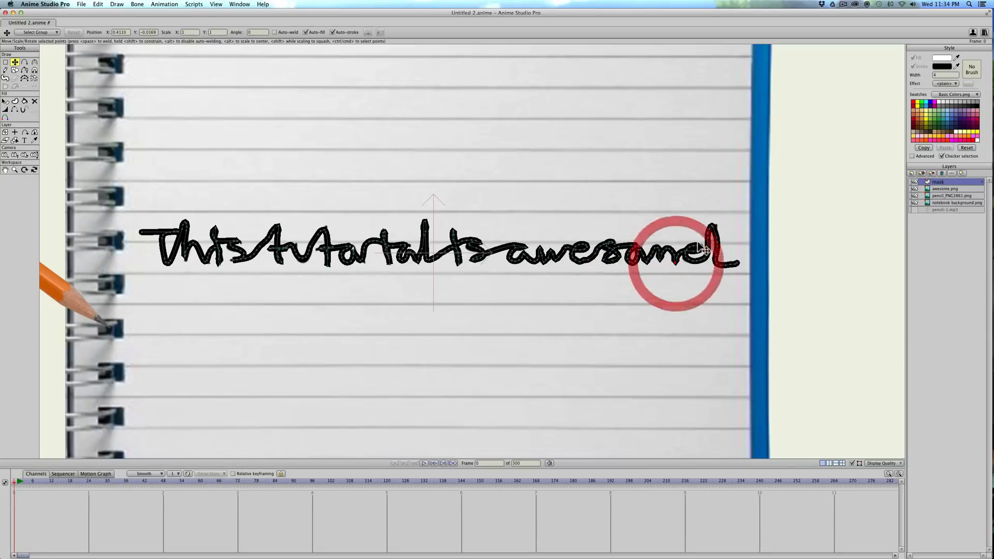
{"action": "left_click_drag", "start_coordinate": [672, 263], "coordinate": [714, 229]}
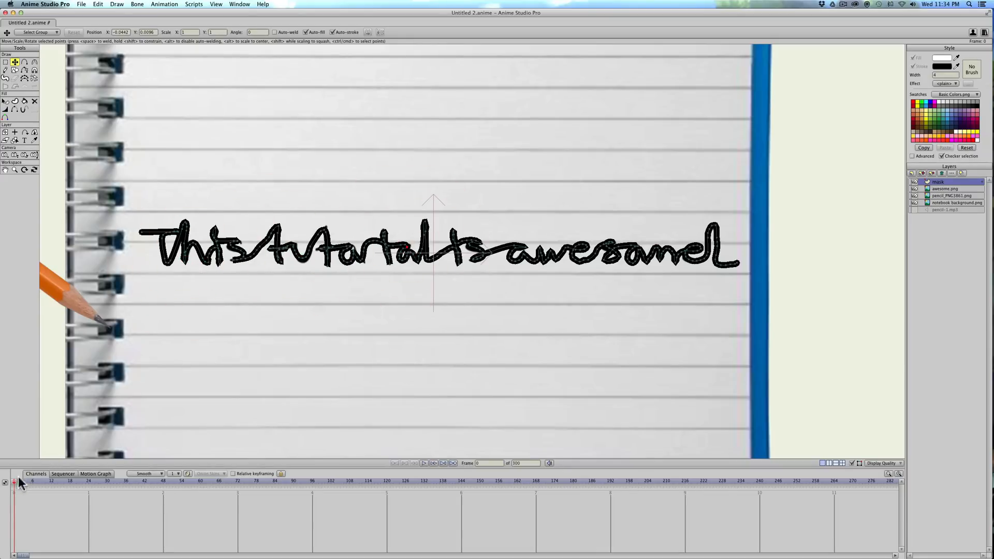
At frame 1, set the traced stroke's exposure to 0% with the Stroke Exposure tool and keyframe it.
{"action": "left_click", "coordinate": [18, 483]}
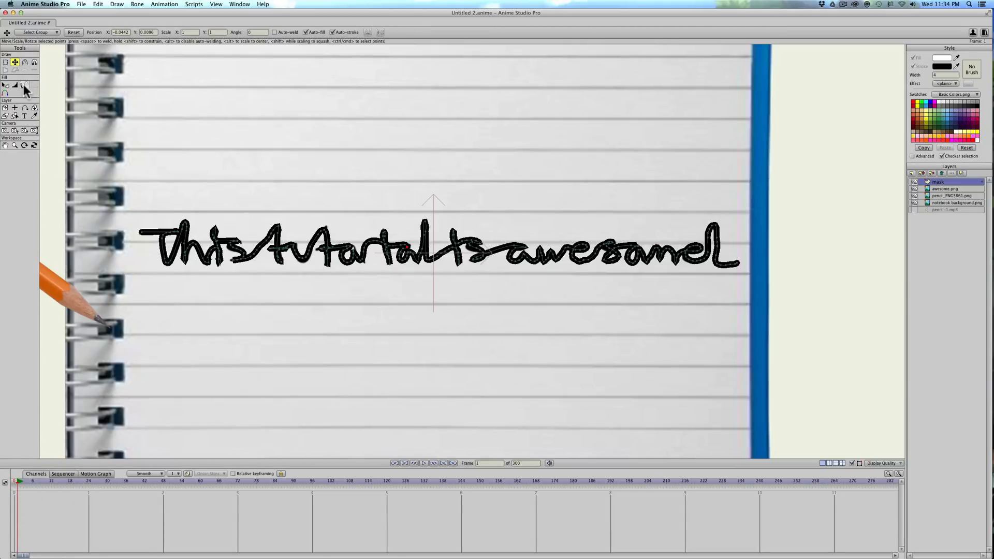
{"action": "left_click", "coordinate": [25, 86]}
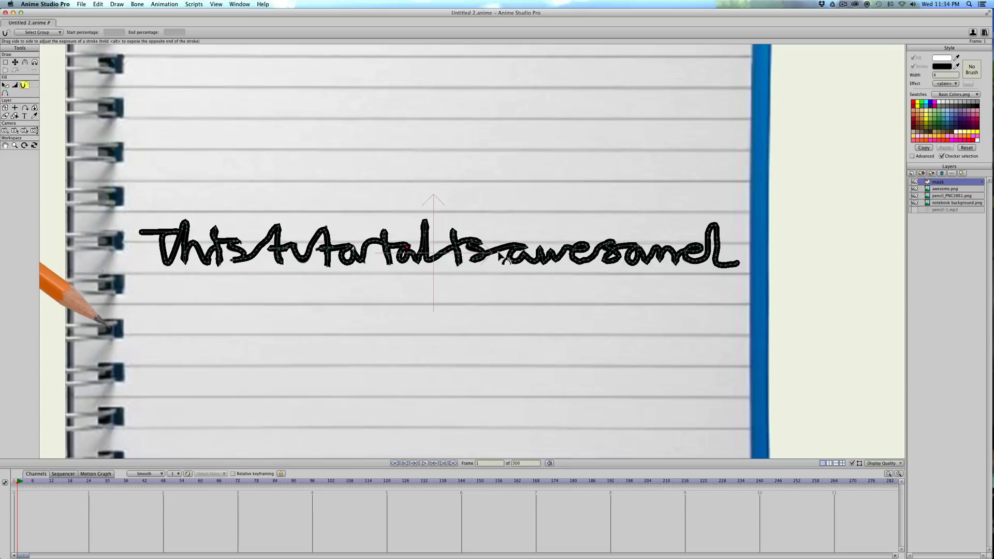
{"action": "left_click", "coordinate": [497, 247]}
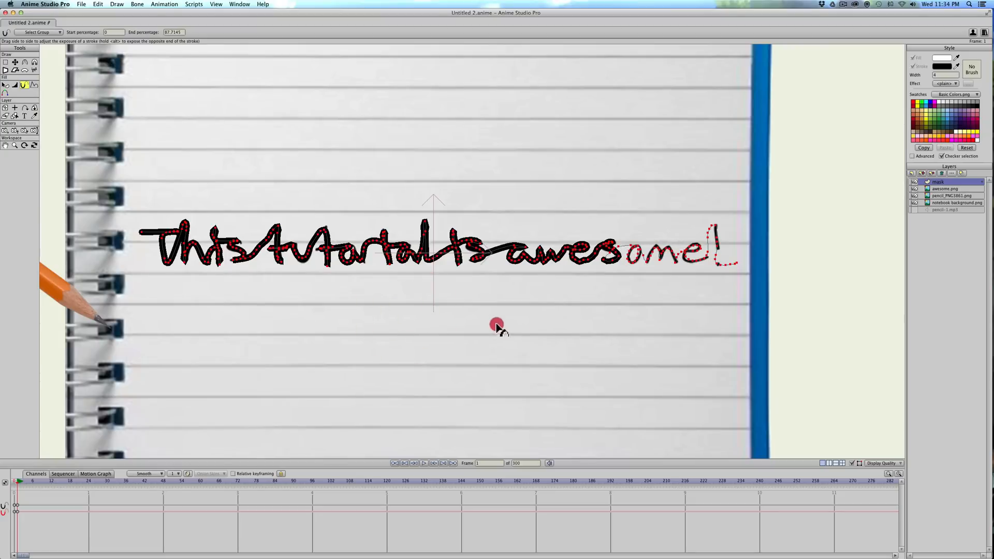
{"action": "left_click_drag", "start_coordinate": [497, 324], "coordinate": [367, 313]}
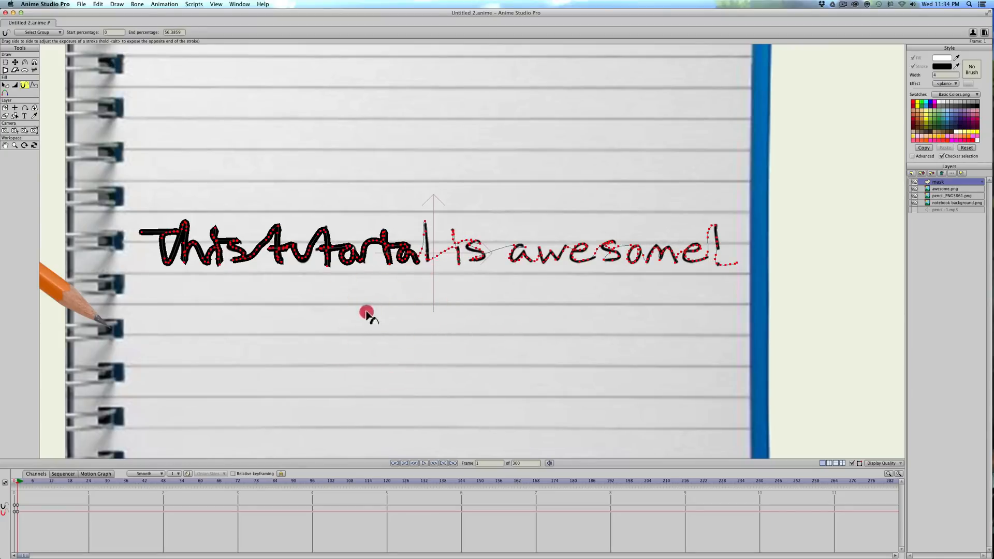
{"action": "left_click_drag", "start_coordinate": [366, 313], "coordinate": [121, 304]}
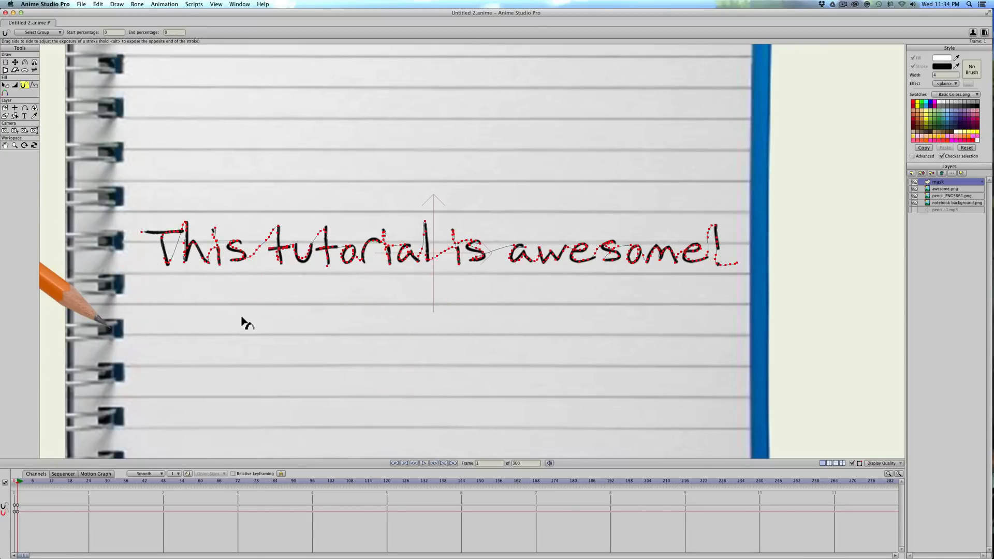
{"action": "mouse_move", "coordinate": [50, 539]}
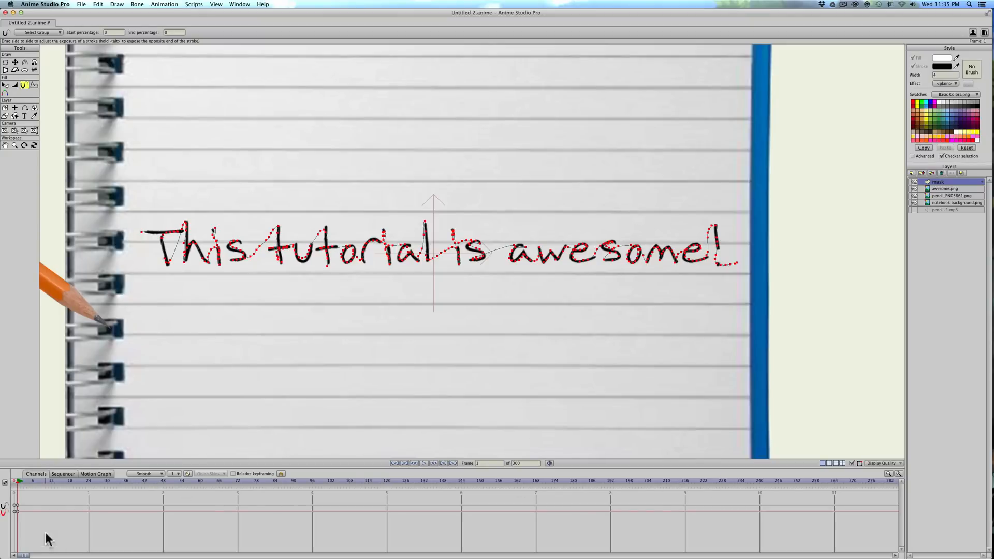
{"action": "left_click", "coordinate": [17, 511]}
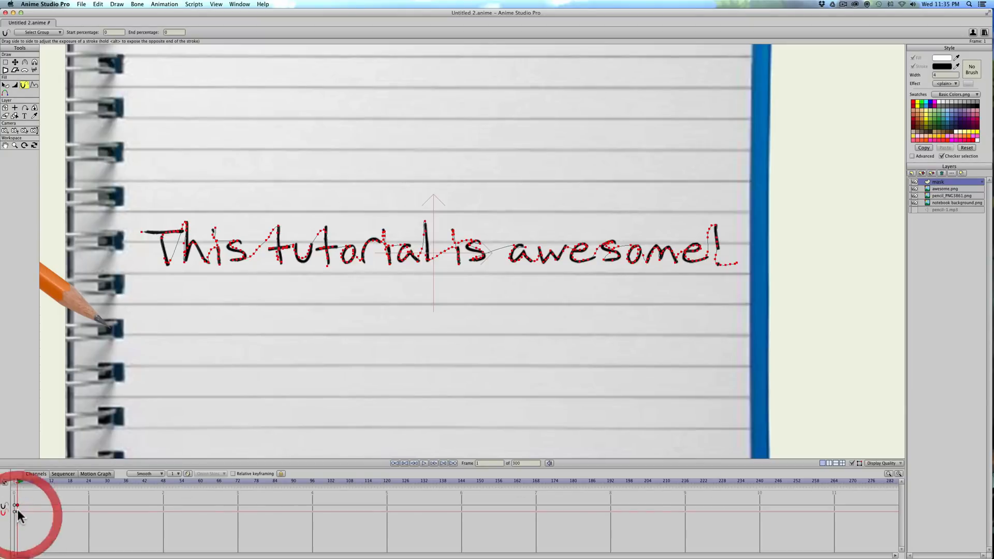
{"action": "right_click", "coordinate": [18, 513]}
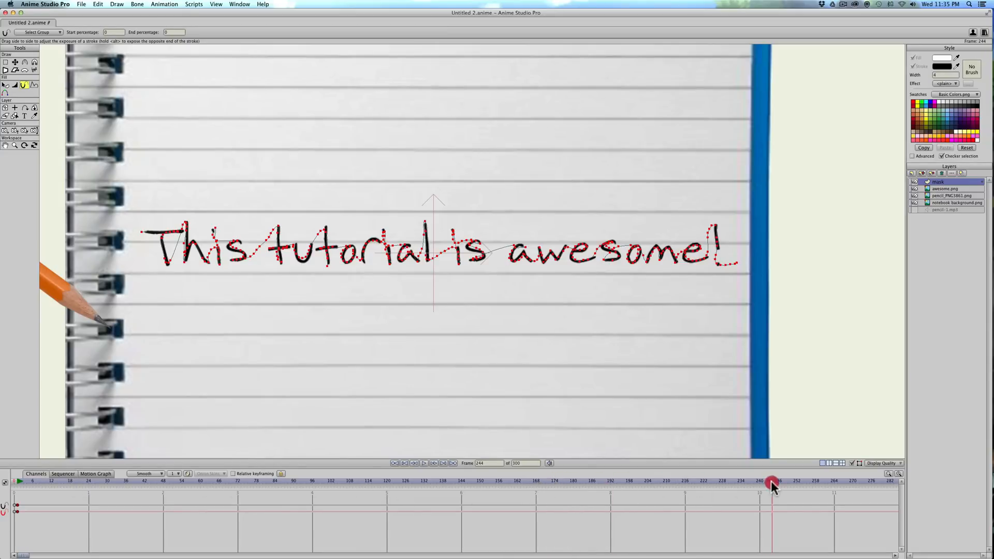
Near frame 240, expose the traced stroke to 100% and keyframe it so the strokes draw on over time.
{"action": "left_click", "coordinate": [760, 483]}
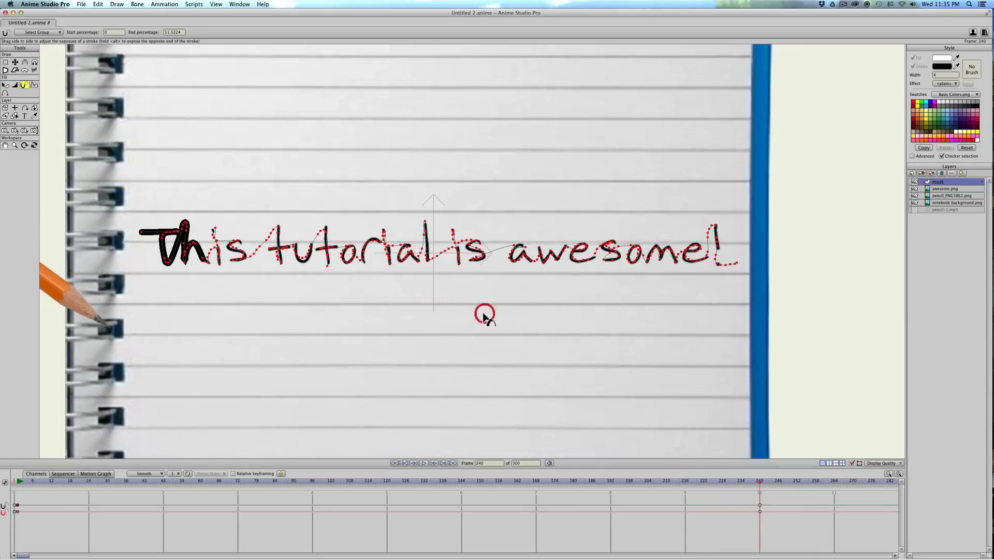
{"action": "left_click_drag", "start_coordinate": [485, 315], "coordinate": [503, 316]}
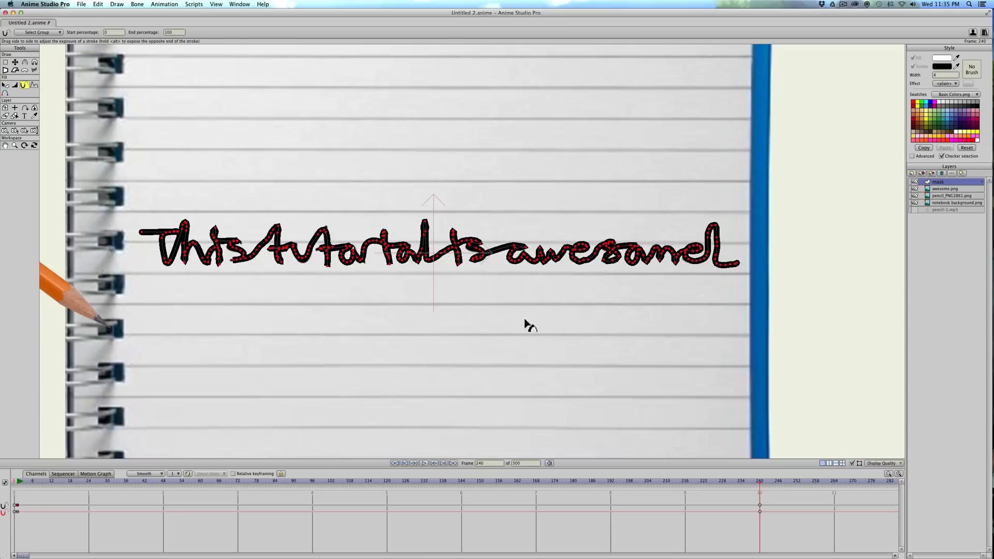
{"action": "mouse_move", "coordinate": [157, 464]}
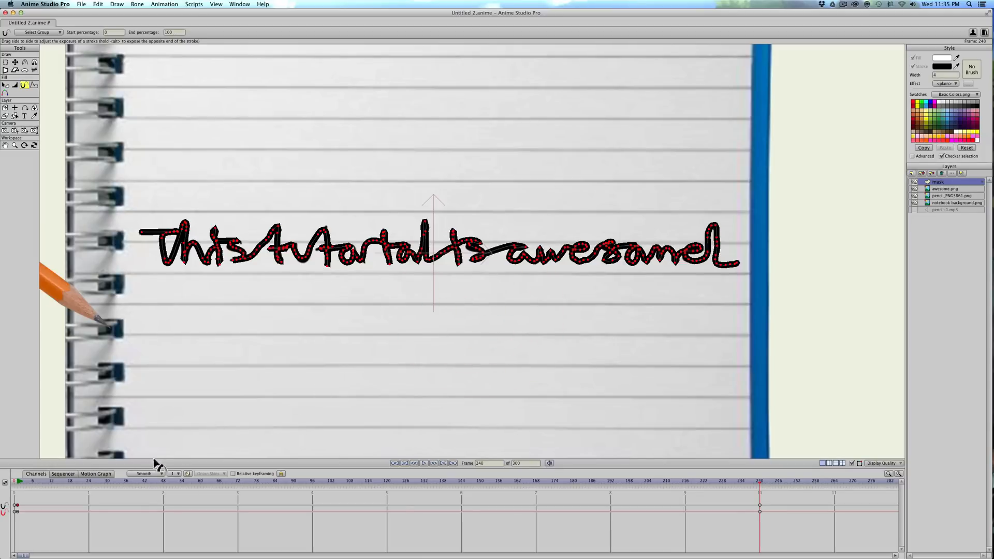
{"action": "left_click", "coordinate": [759, 510]}
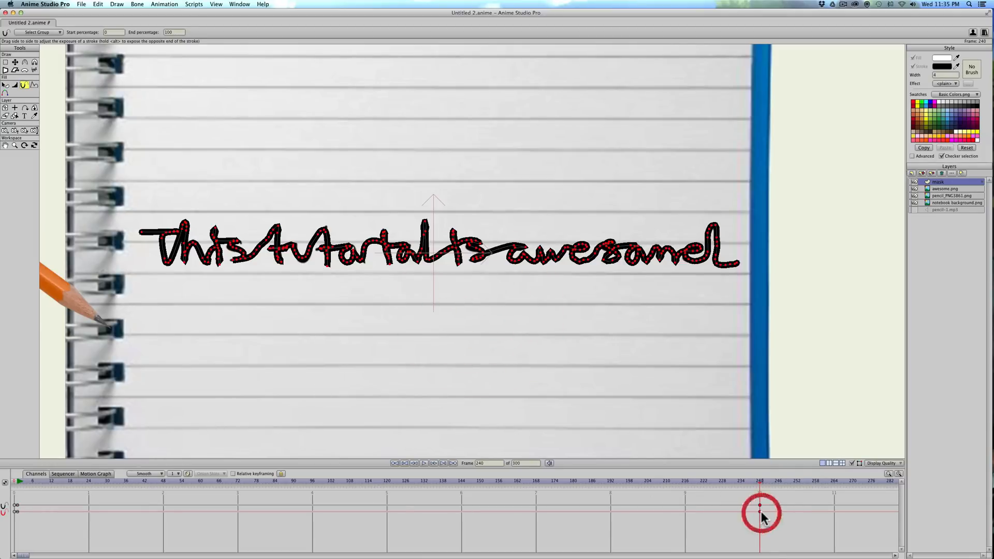
{"action": "right_click", "coordinate": [760, 507]}
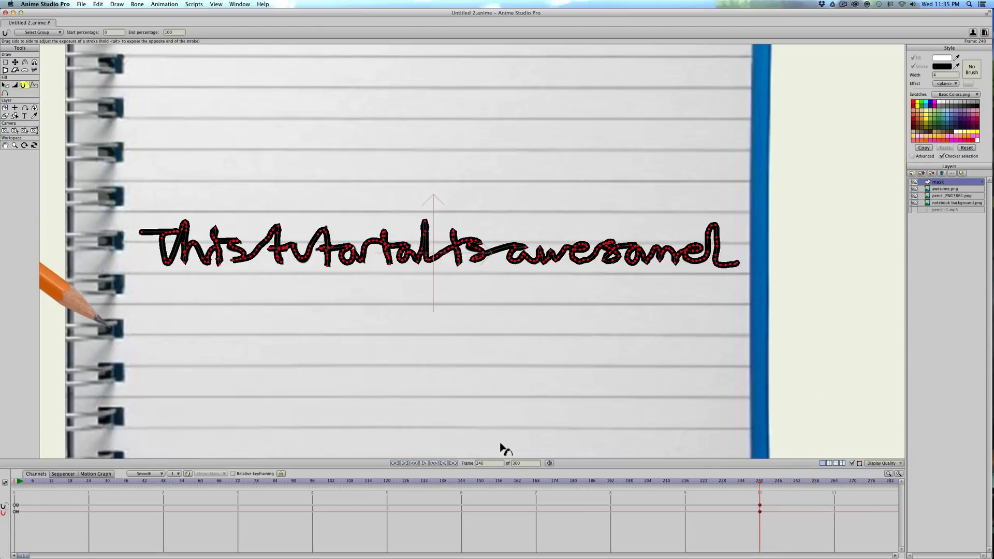
{"action": "mouse_move", "coordinate": [702, 325]}
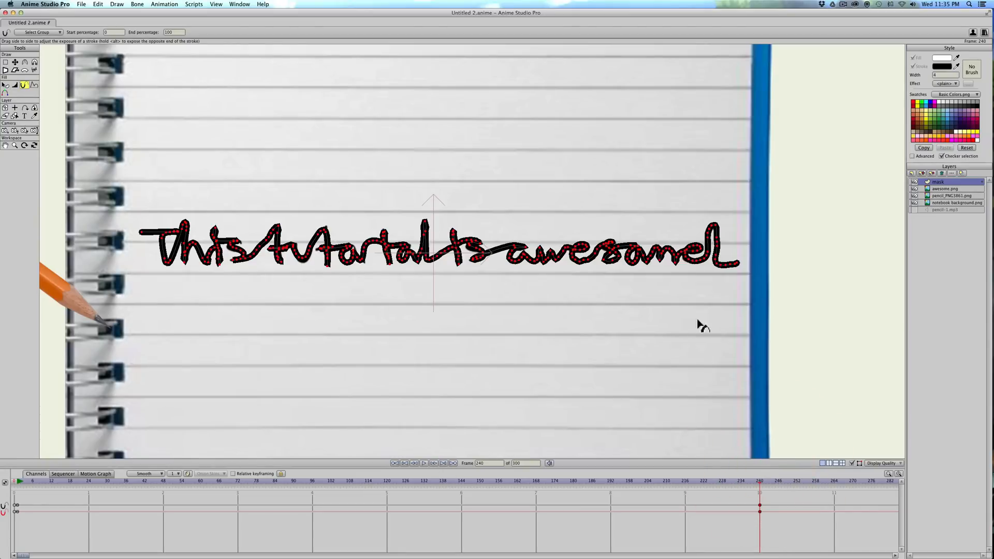
{"action": "left_click", "coordinate": [912, 173]}
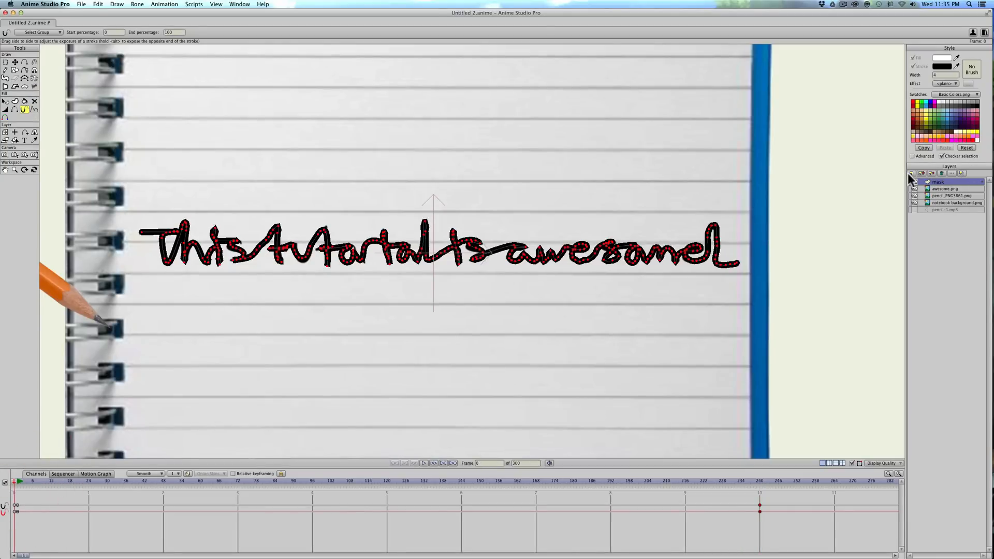
Create group Layer 6 and move awesome.png and the mask layer inside it.
{"action": "left_click", "coordinate": [912, 173]}
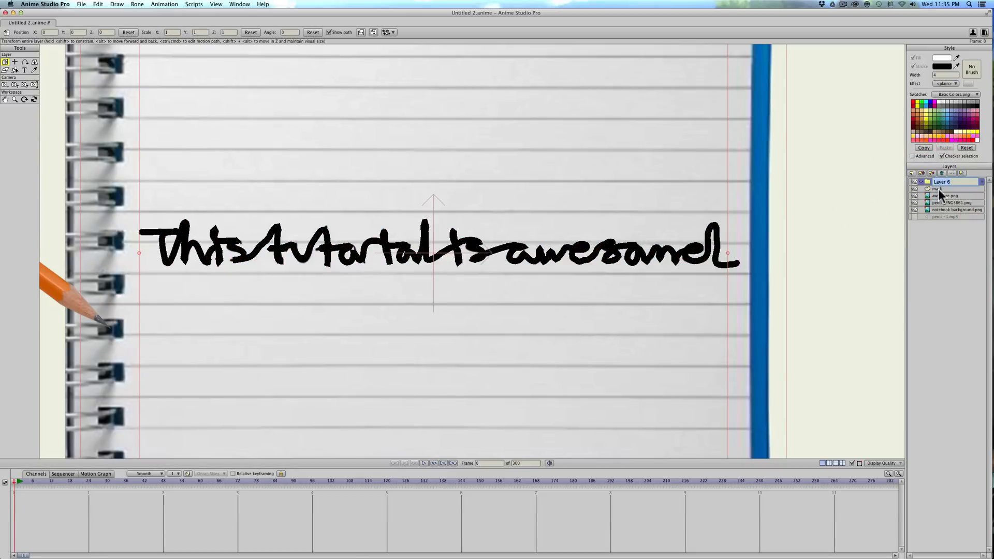
{"action": "left_click", "coordinate": [944, 189]}
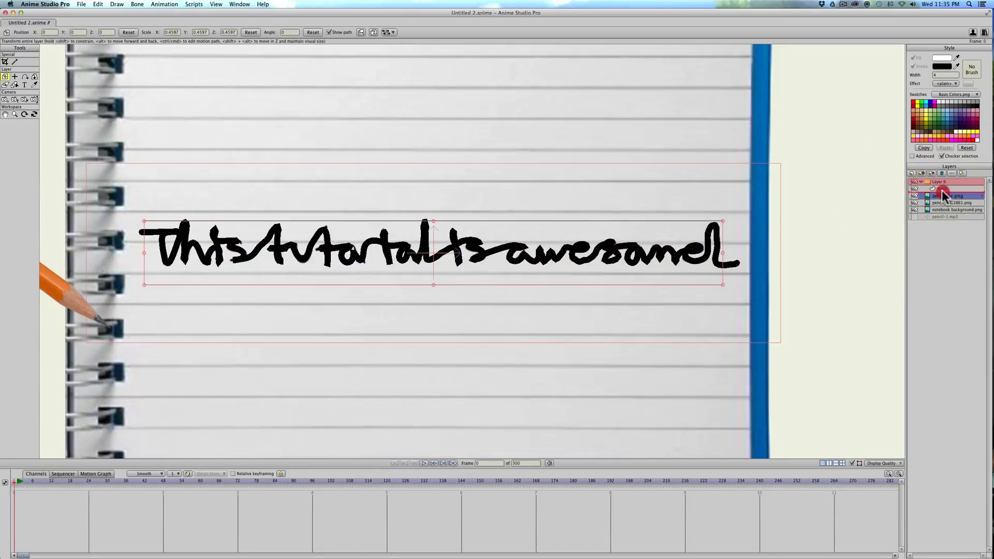
{"action": "left_click", "coordinate": [954, 188]}
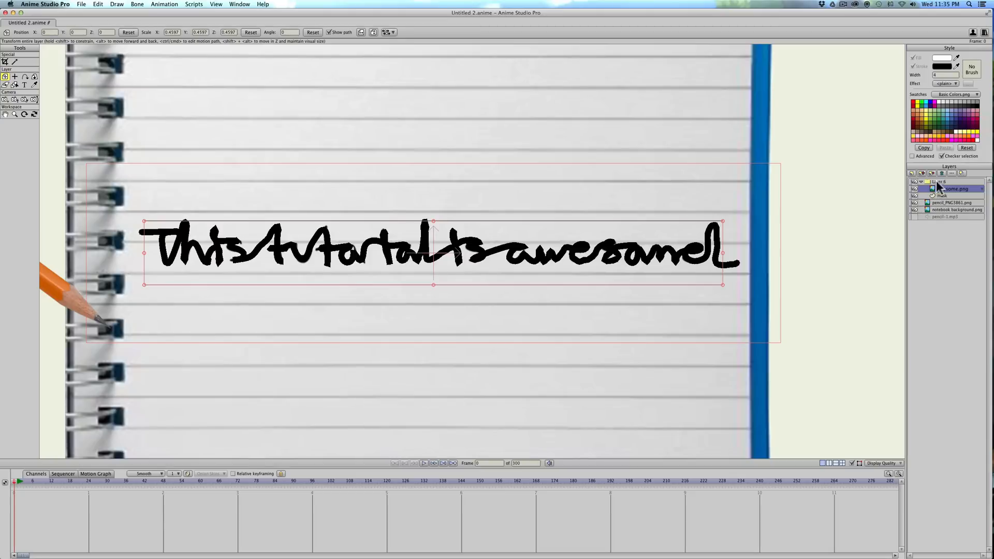
{"action": "left_click", "coordinate": [951, 188]}
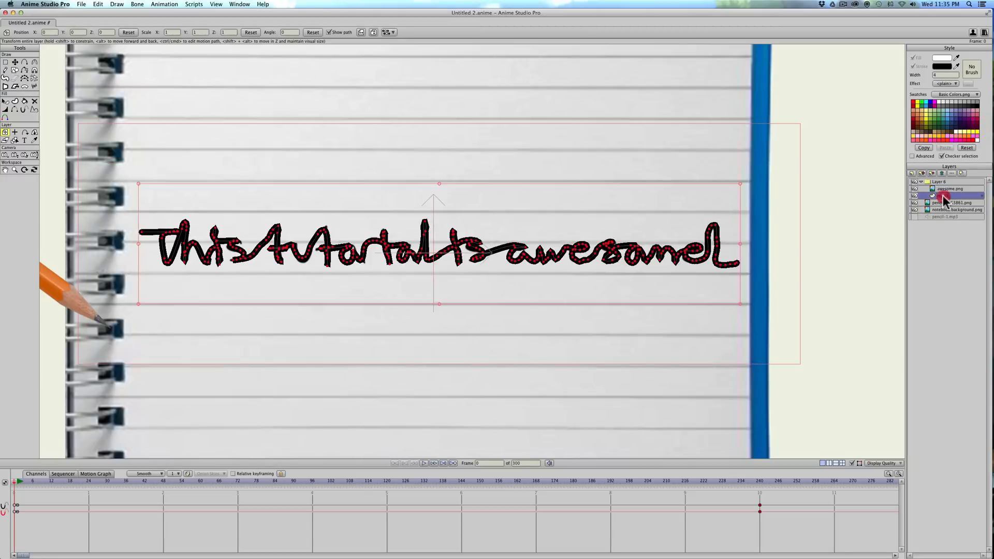
{"action": "left_click", "coordinate": [944, 195]}
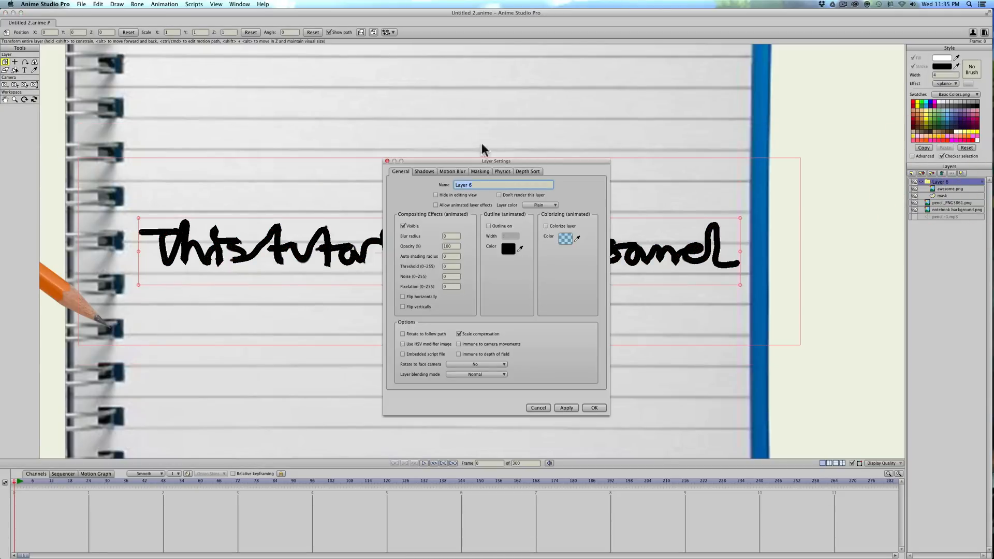
Set Layer 6 masking to Hide all and the mask layer to 'Add to mask, but keep invisible'.
{"action": "left_click", "coordinate": [480, 171]}
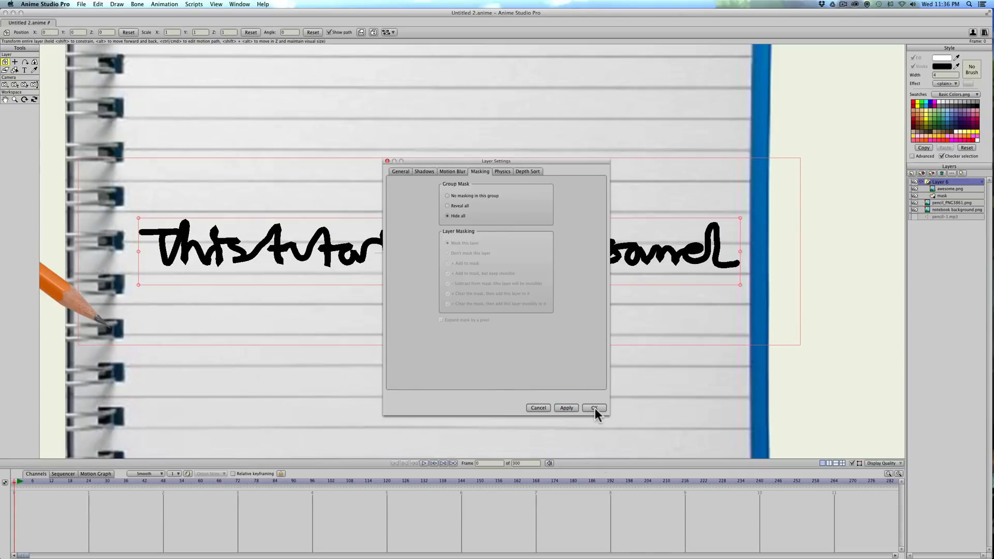
{"action": "left_click", "coordinate": [593, 407]}
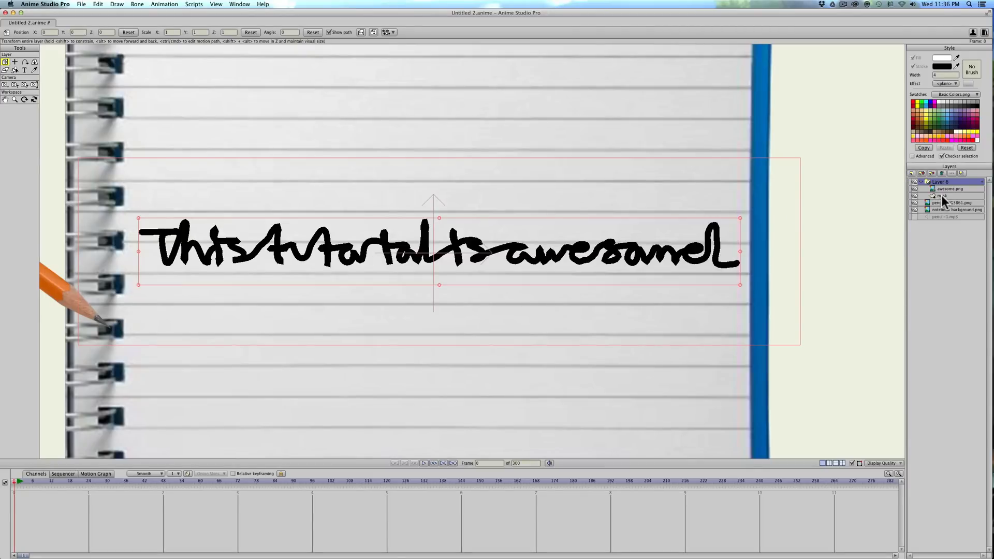
{"action": "double_click", "coordinate": [944, 197]}
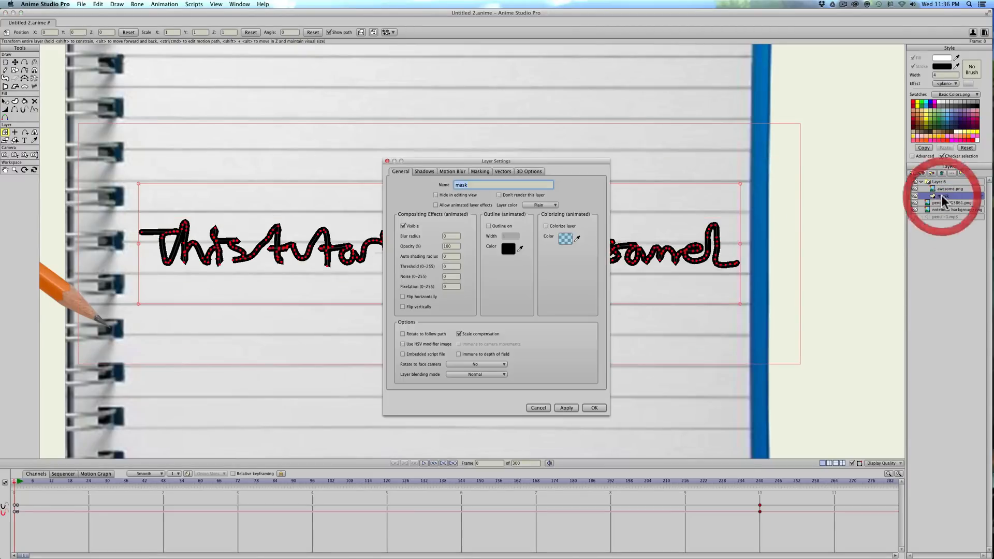
{"action": "left_click", "coordinate": [479, 172]}
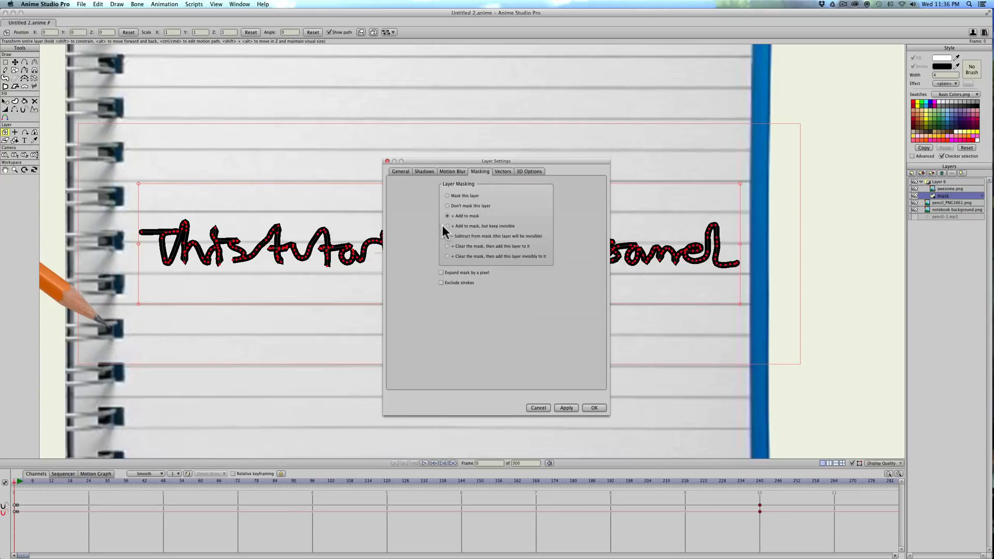
{"action": "left_click", "coordinate": [447, 226]}
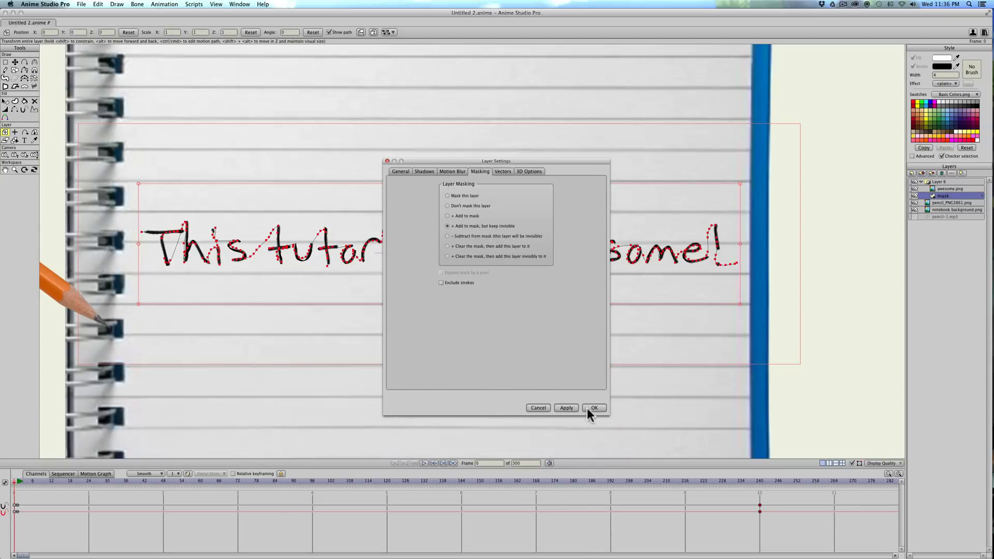
{"action": "left_click", "coordinate": [594, 408]}
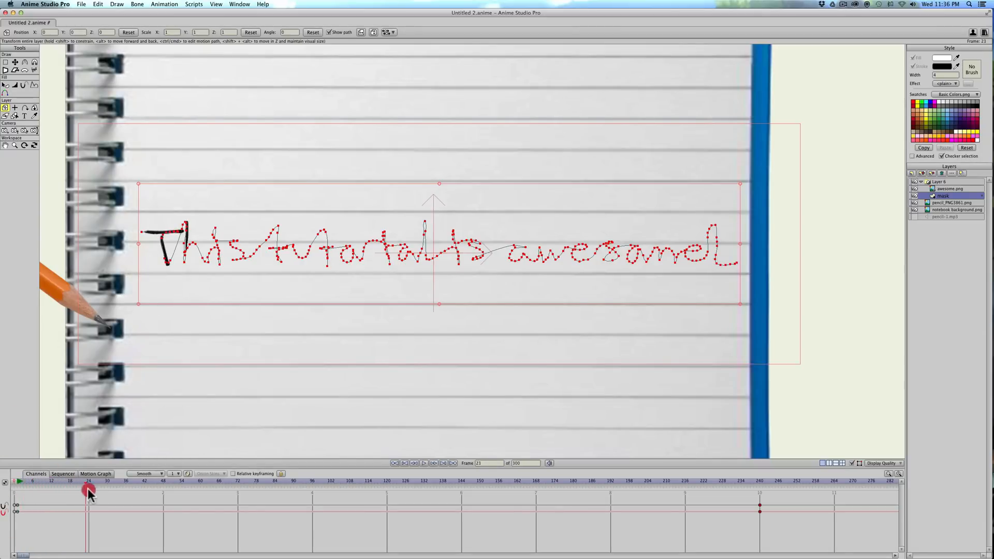
{"action": "left_click_drag", "start_coordinate": [87, 491], "coordinate": [239, 509]}
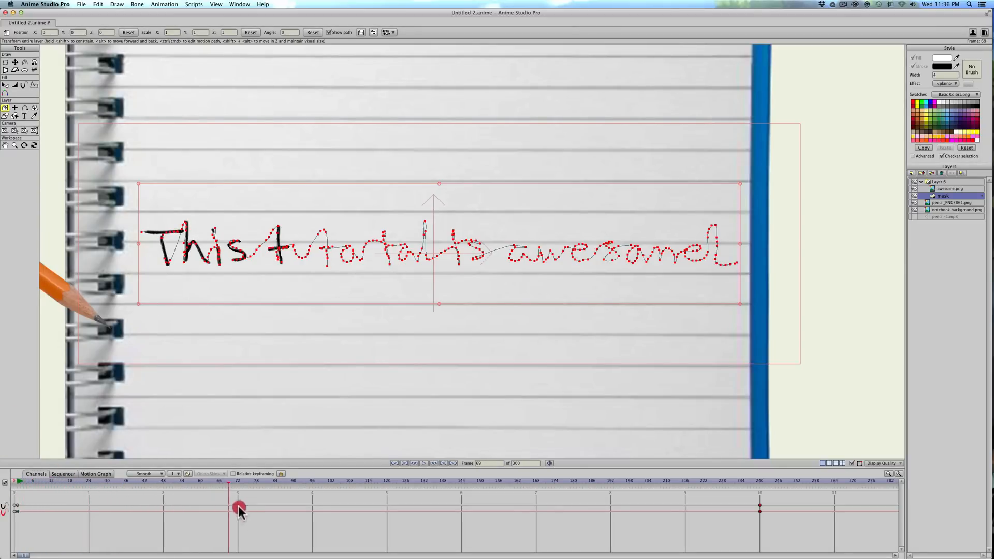
{"action": "left_click_drag", "start_coordinate": [240, 507], "coordinate": [322, 507]}
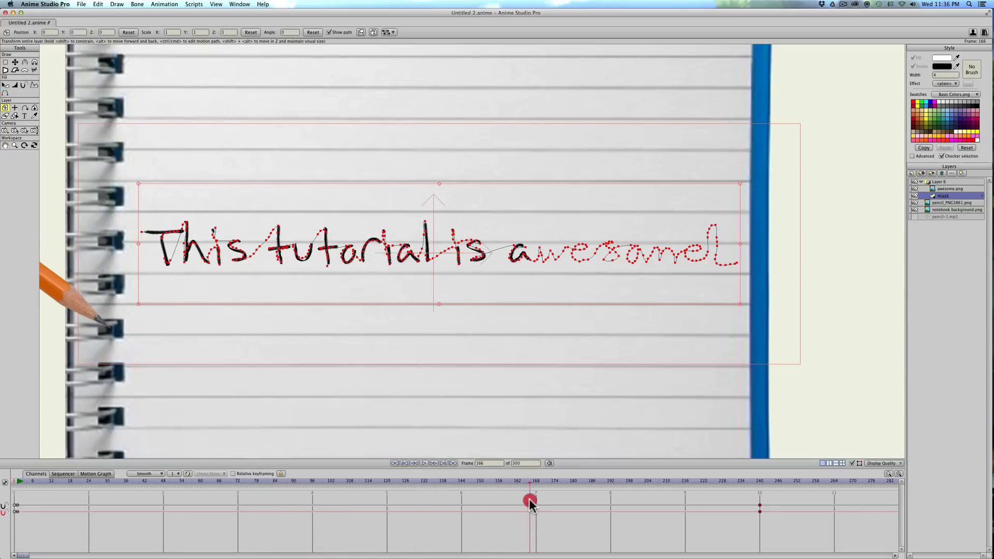
{"action": "left_click_drag", "start_coordinate": [530, 502], "coordinate": [612, 494]}
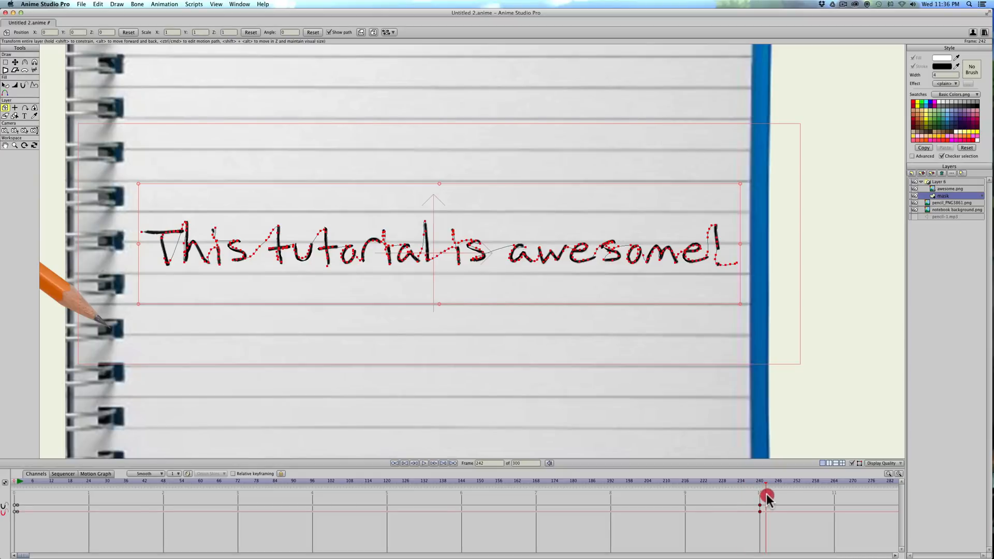
{"action": "left_click_drag", "start_coordinate": [767, 496], "coordinate": [159, 482]}
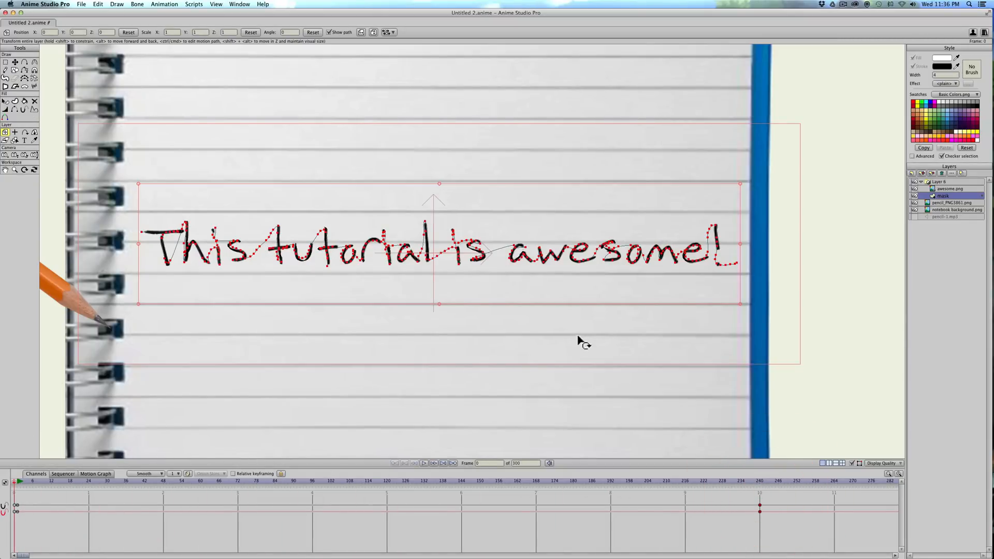
{"action": "mouse_move", "coordinate": [833, 254]}
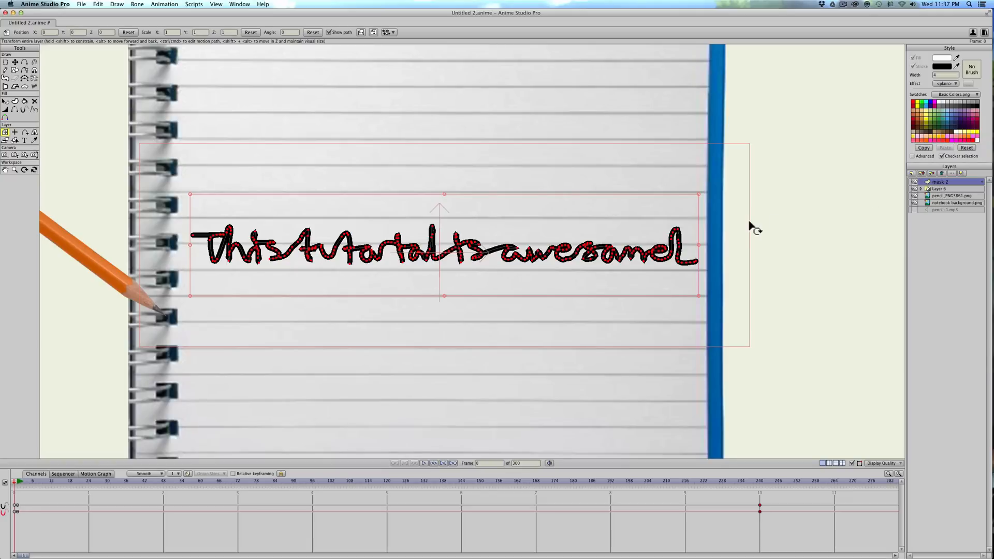
{"action": "mouse_move", "coordinate": [508, 263]}
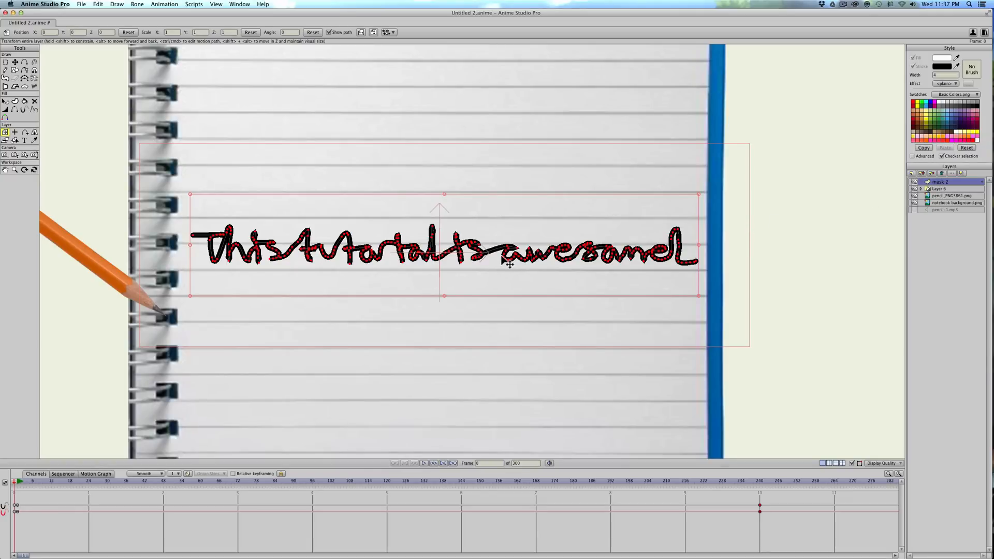
{"action": "mouse_move", "coordinate": [503, 260]}
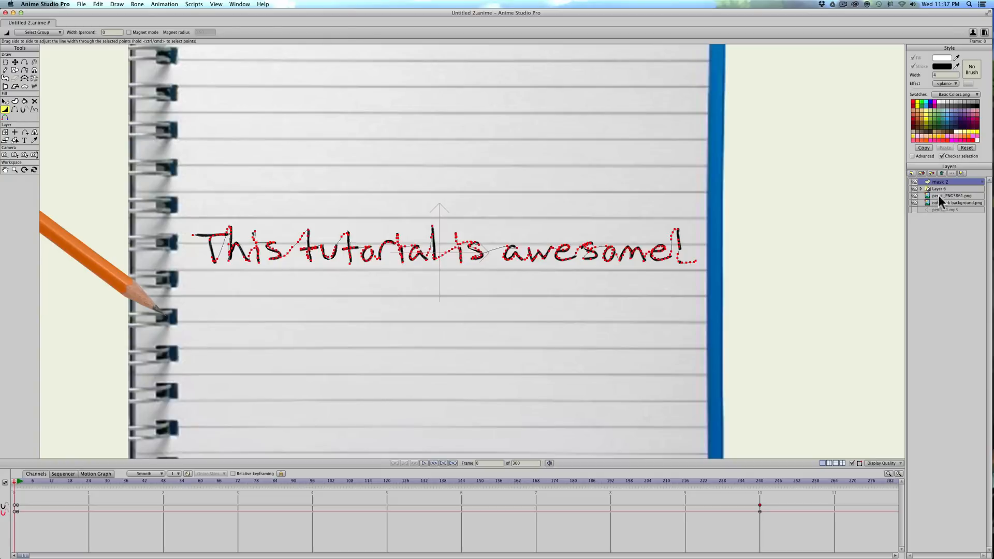
Select the pencil image layer in the Layers panel.
{"action": "left_click", "coordinate": [950, 196]}
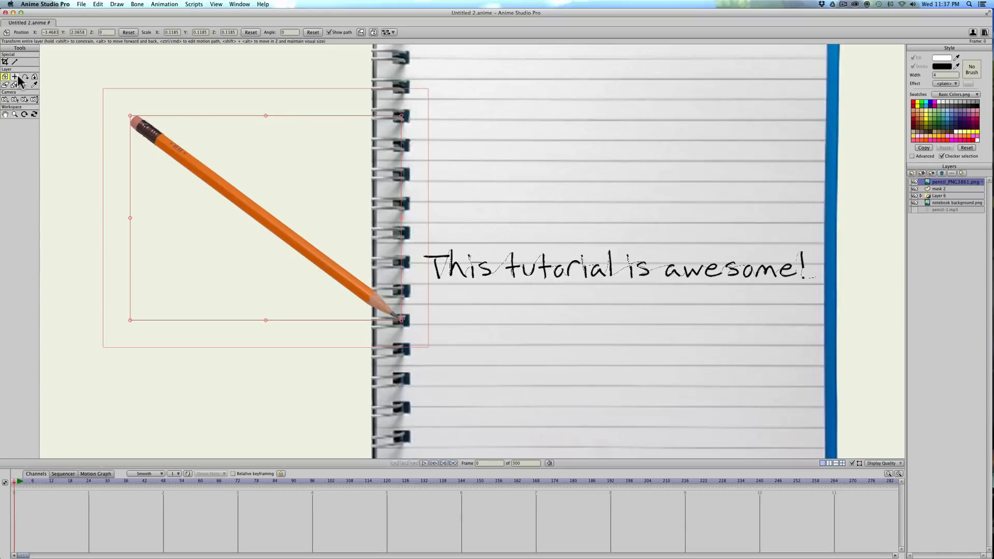
{"action": "mouse_move", "coordinate": [15, 77]}
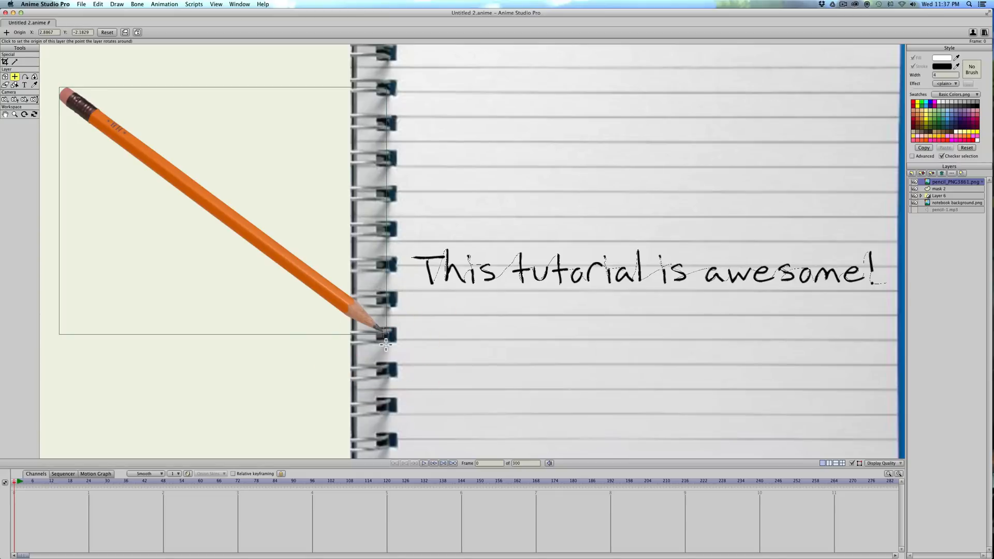
Set the pencil layer's origin at the pencil tip with Set Origin.
{"action": "left_click", "coordinate": [385, 333]}
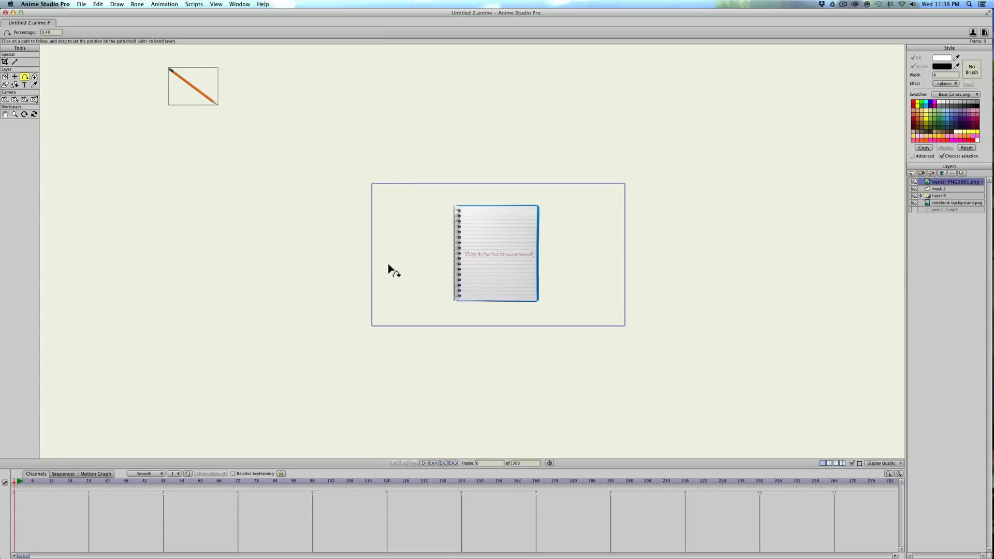
{"action": "mouse_move", "coordinate": [248, 111]}
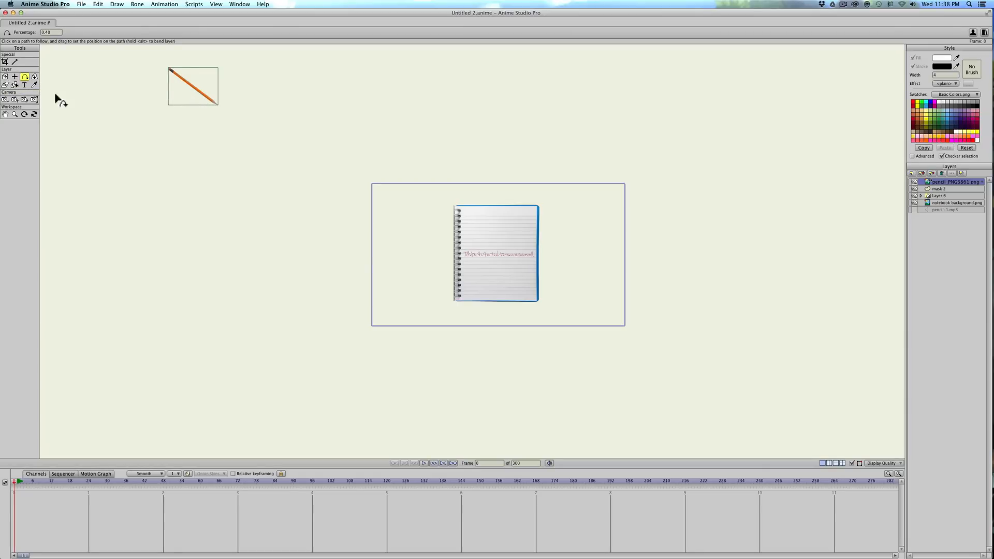
Position the pencil tip at the start of 'This' and attach the layer to the traced stroke with Follow Path.
{"action": "left_click", "coordinate": [5, 76]}
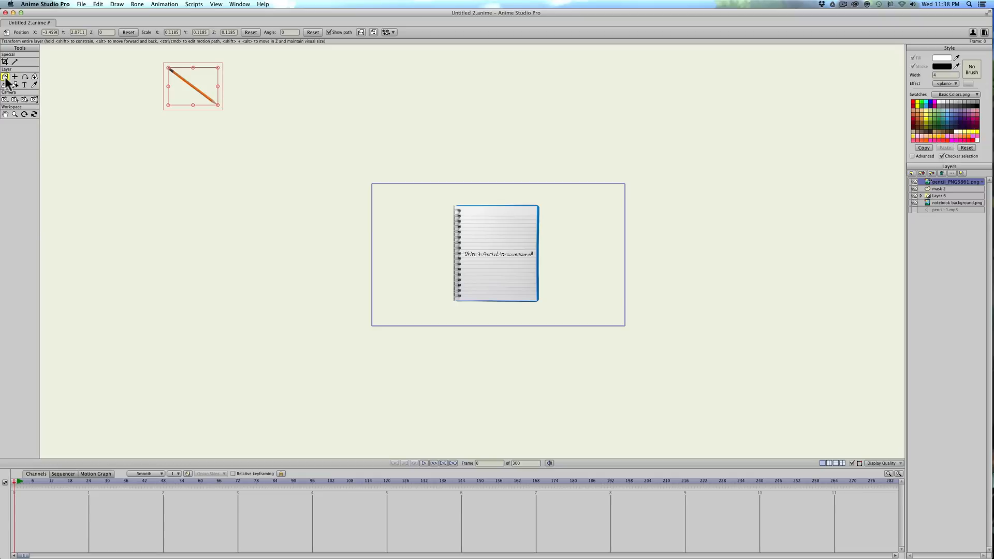
{"action": "mouse_move", "coordinate": [199, 101]}
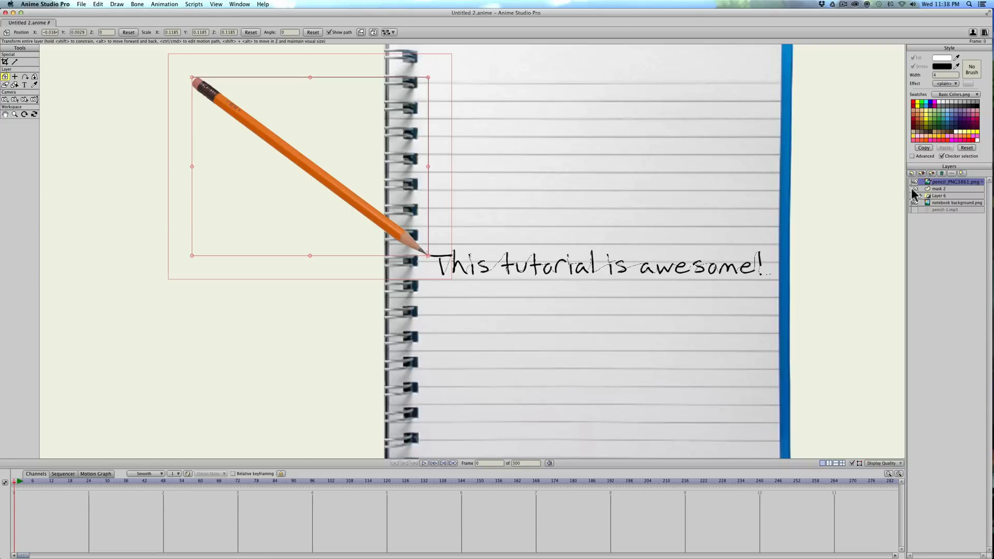
{"action": "left_click", "coordinate": [25, 77]}
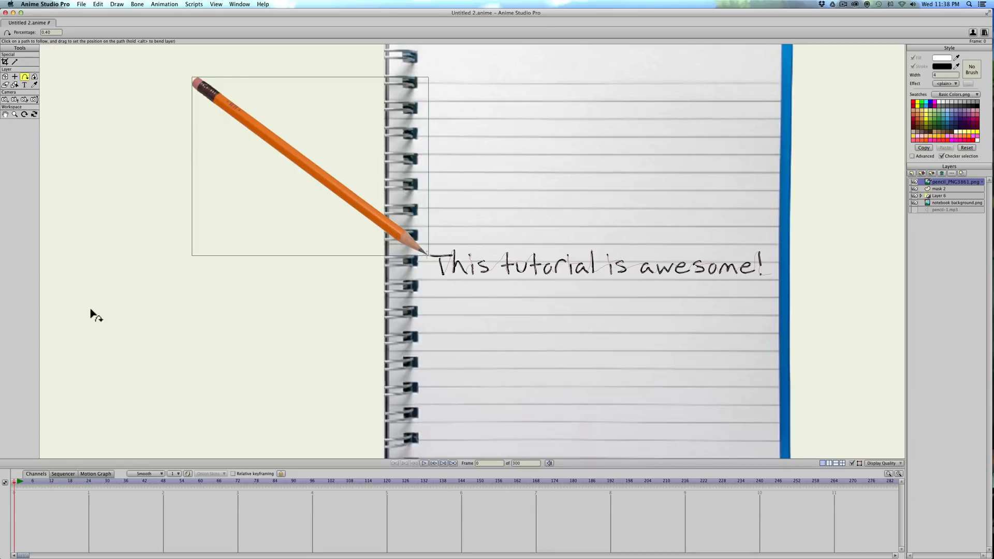
{"action": "left_click", "coordinate": [19, 482]}
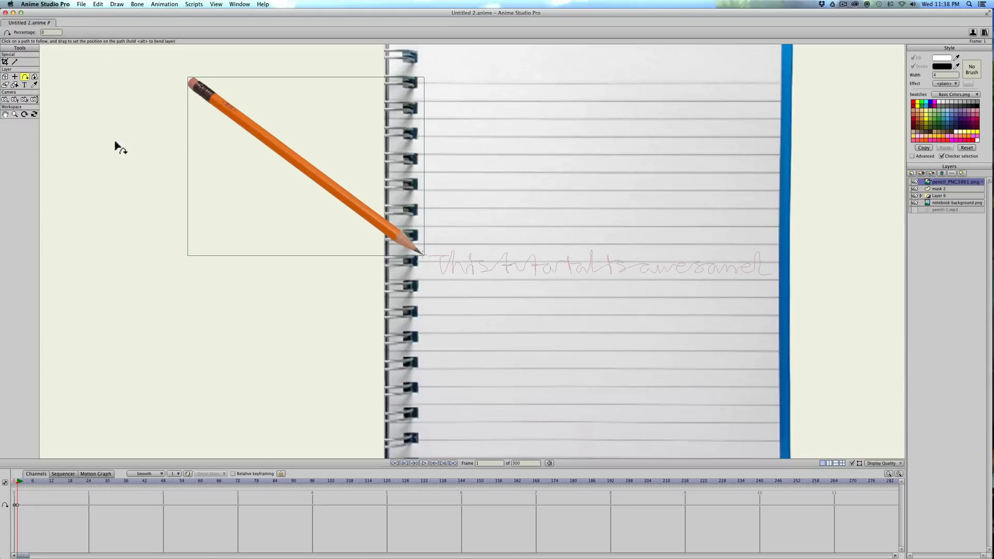
{"action": "mouse_move", "coordinate": [367, 242]}
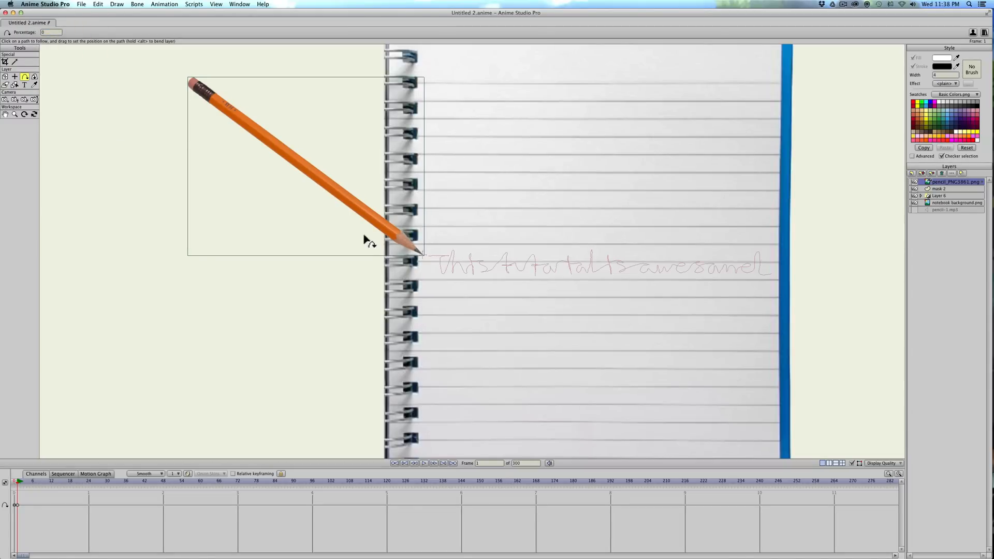
Switch to the Transform Layer tool to reach the pencil layer's frame-1 keyframe options.
{"action": "left_click", "coordinate": [6, 77]}
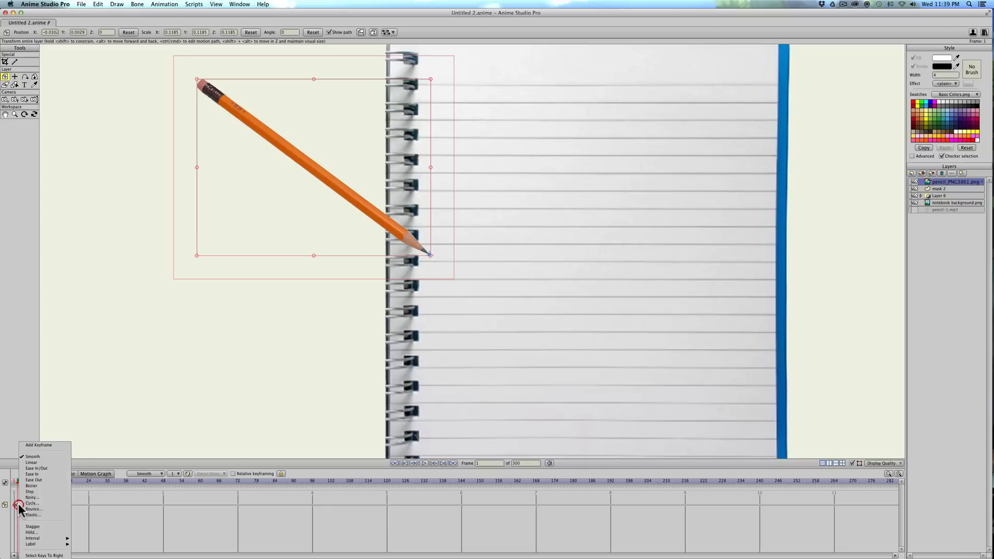
{"action": "mouse_move", "coordinate": [33, 458]}
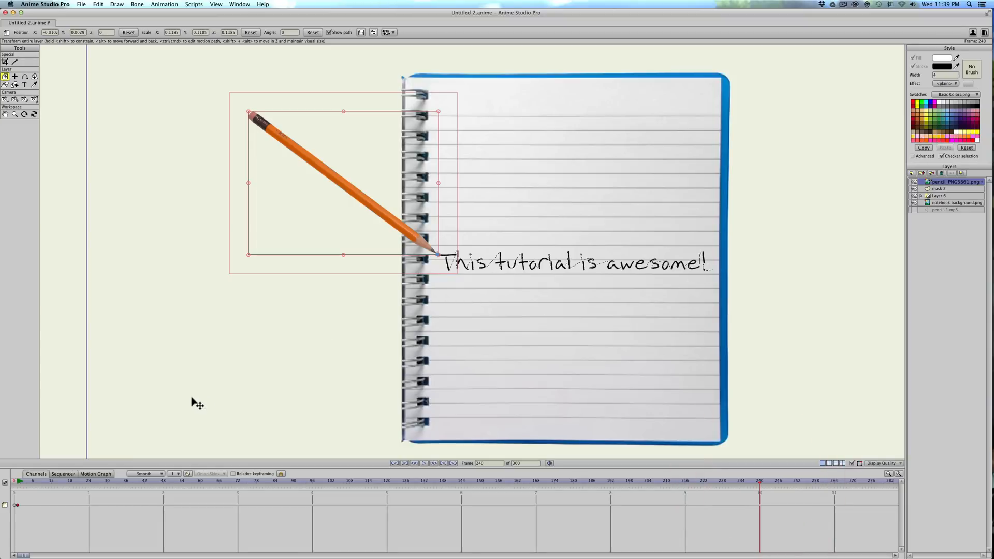
{"action": "mouse_move", "coordinate": [14, 122]}
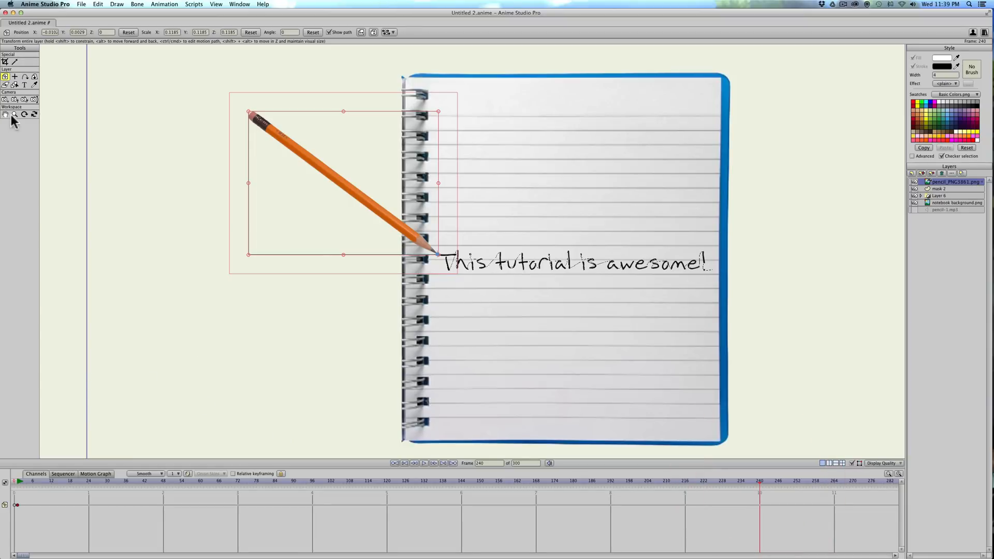
Move the pencil to 100% along the path at frame 240, keyframe it, and scrub to preview the writing.
{"action": "left_click", "coordinate": [26, 77]}
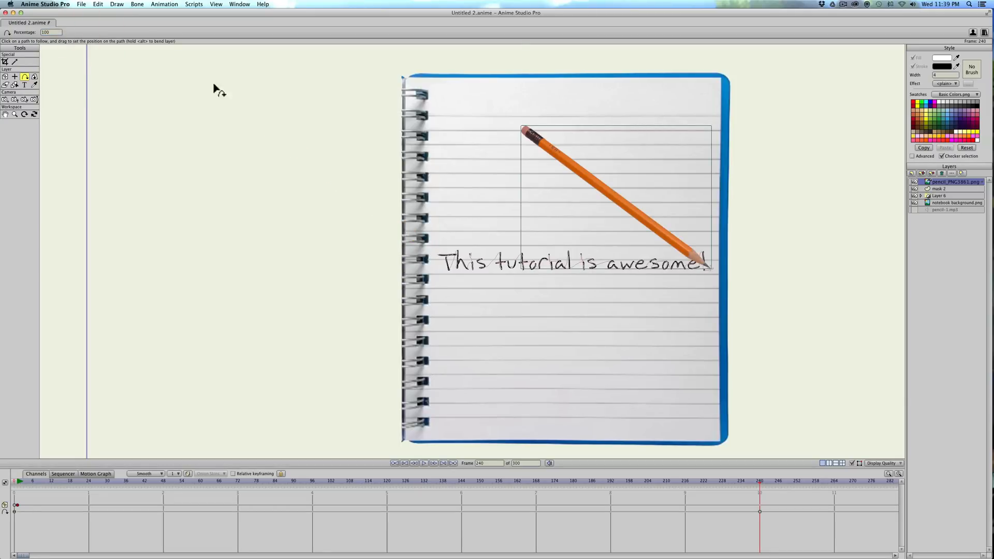
{"action": "mouse_move", "coordinate": [298, 431]}
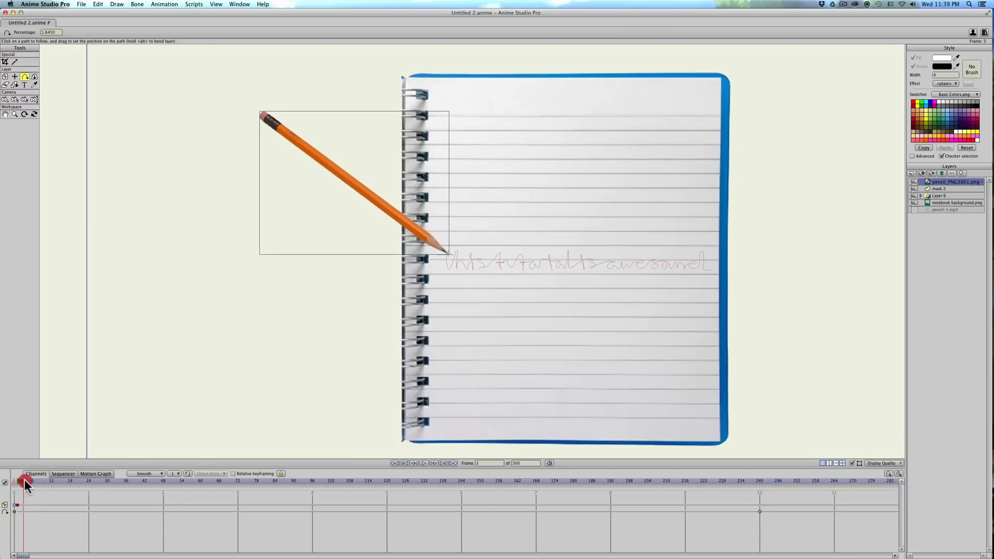
{"action": "left_click_drag", "start_coordinate": [17, 482], "coordinate": [60, 482]}
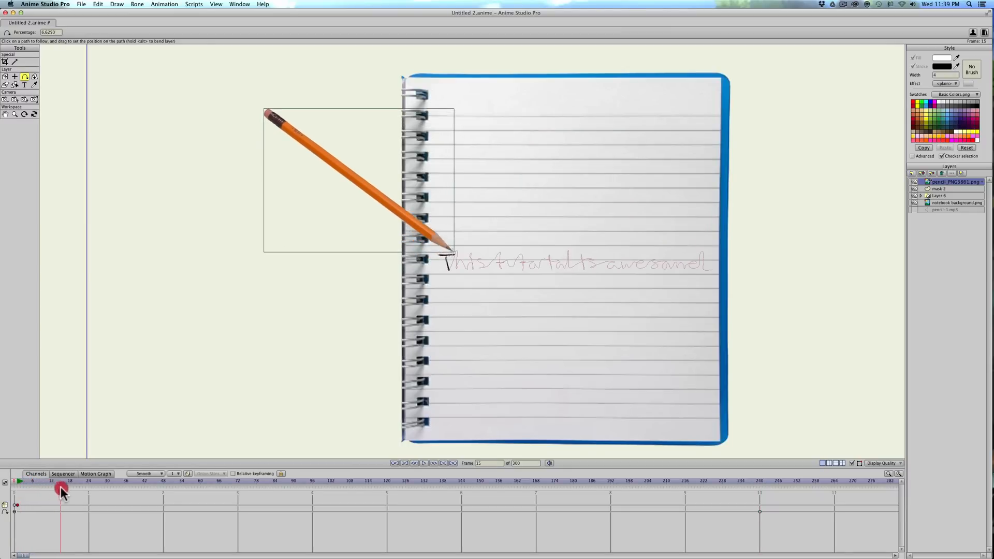
{"action": "left_click_drag", "start_coordinate": [60, 493], "coordinate": [223, 492]}
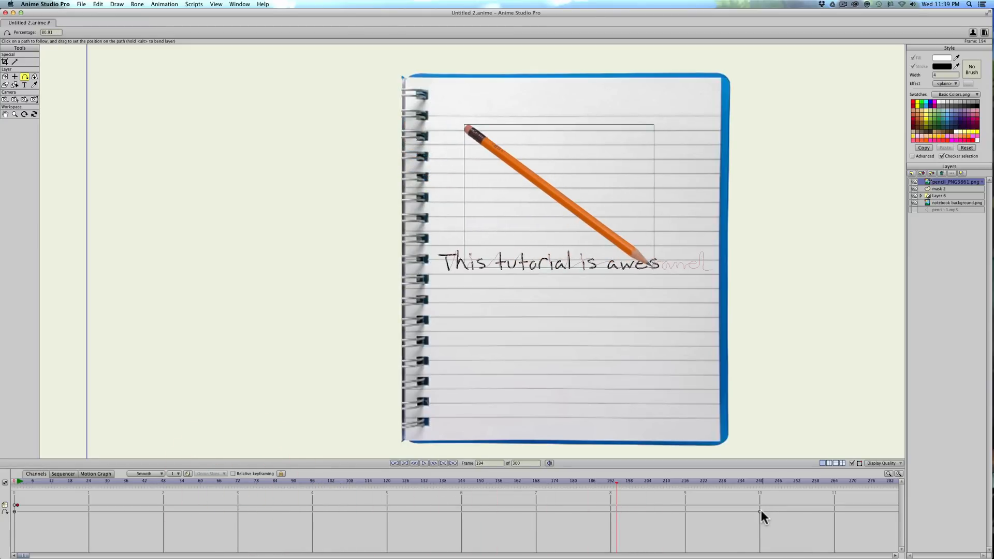
{"action": "right_click", "coordinate": [760, 513]}
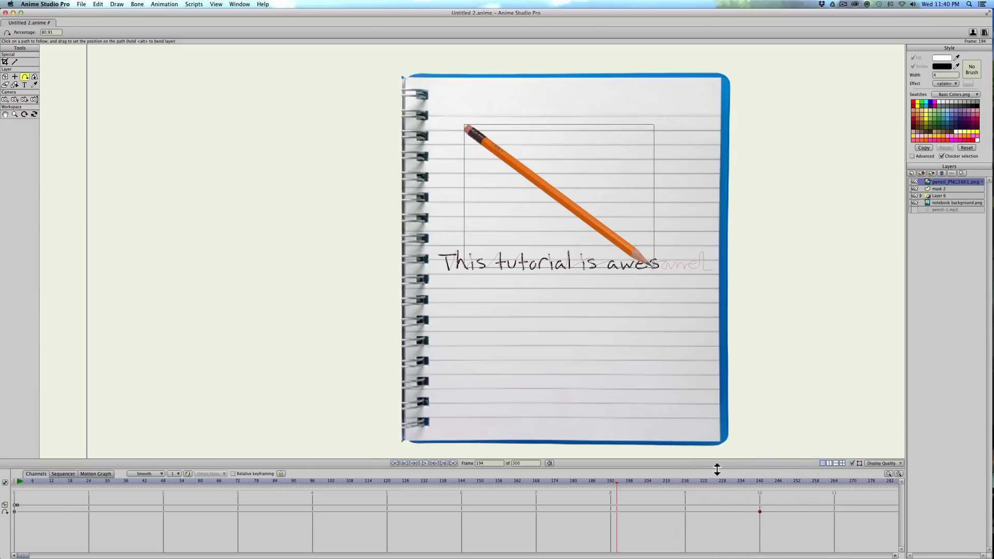
{"action": "left_click", "coordinate": [38, 477]}
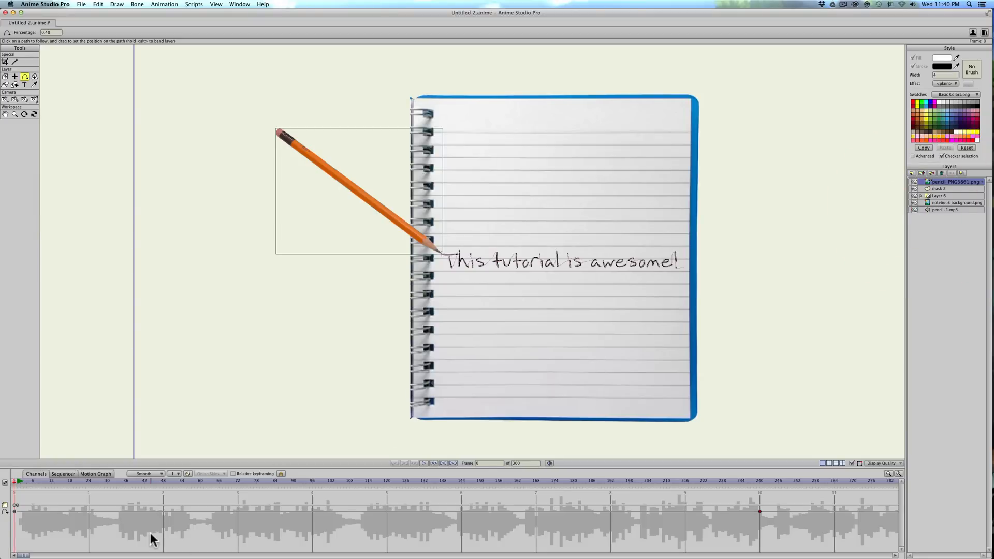
{"action": "mouse_move", "coordinate": [344, 358]}
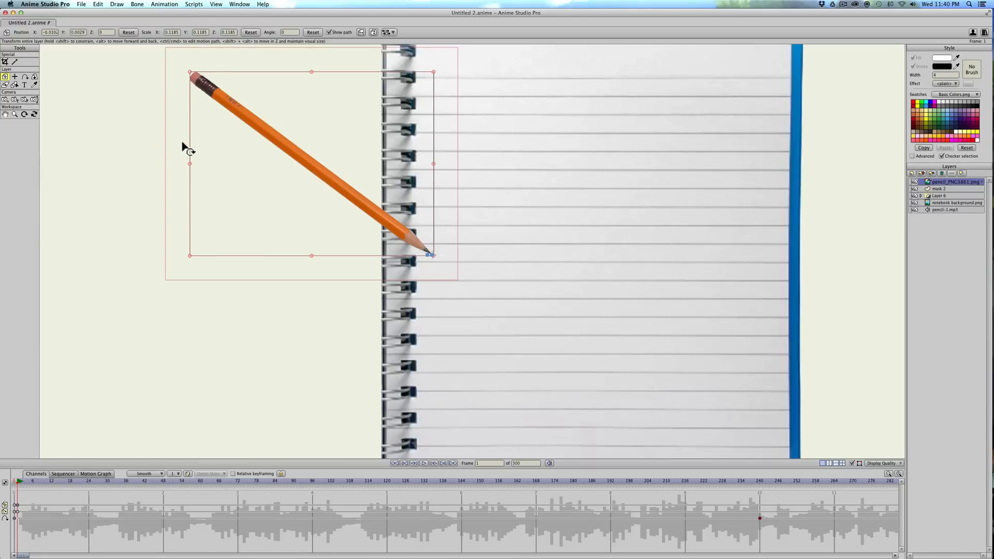
Tilt the pencil at frame 1 and set its rotation keyframe to Noisy with amplitude 0.10 and raised scale.
{"action": "left_click_drag", "start_coordinate": [189, 71], "coordinate": [171, 108]}
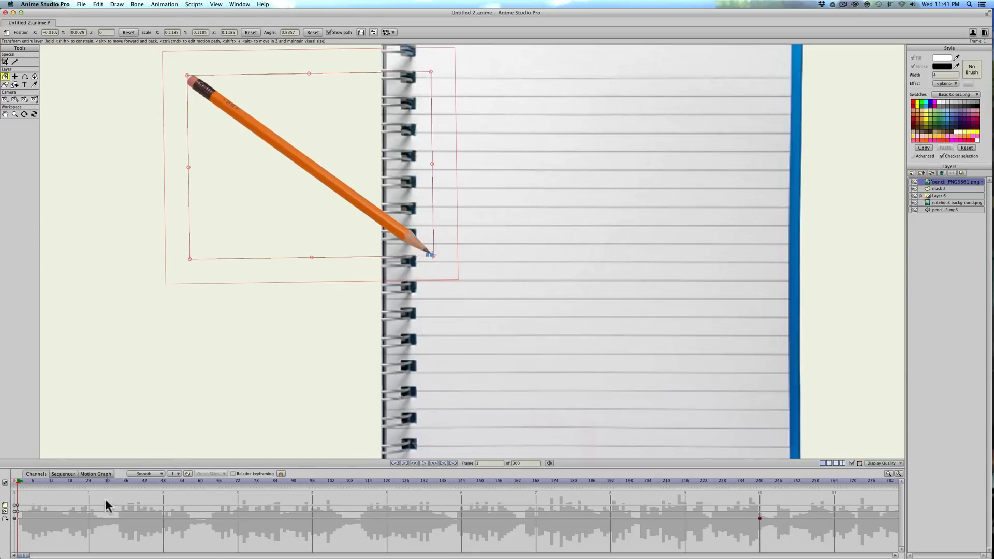
{"action": "mouse_move", "coordinate": [19, 517]}
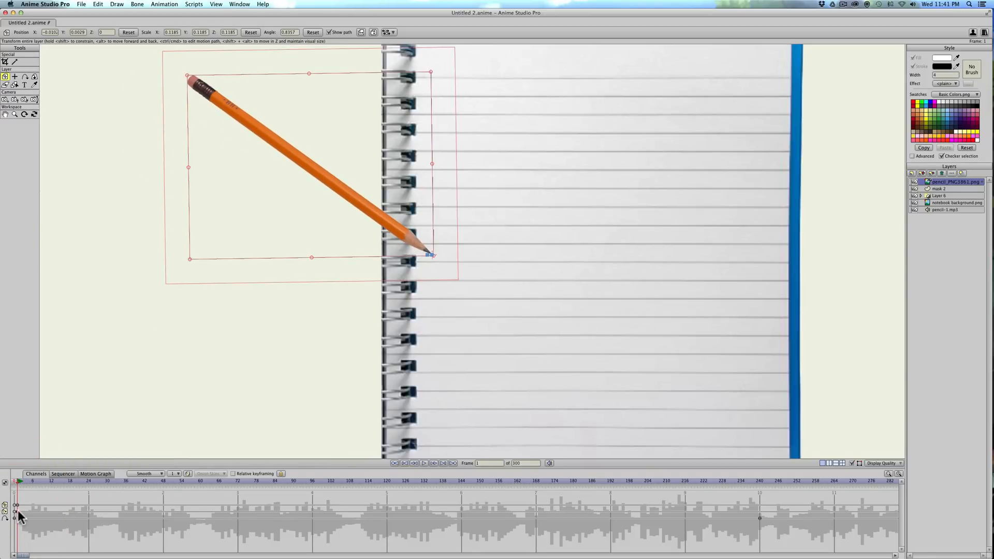
{"action": "left_click", "coordinate": [14, 519]}
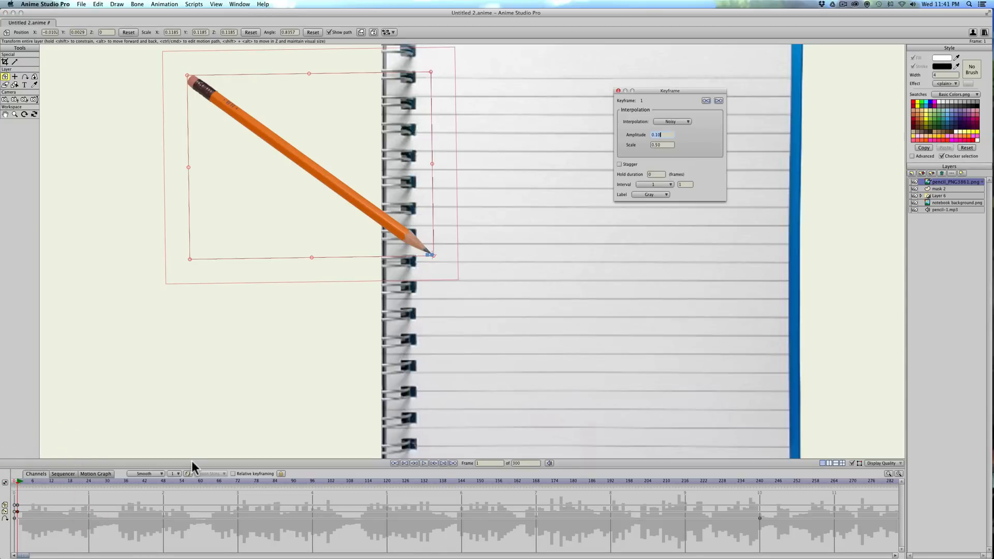
{"action": "left_click", "coordinate": [661, 144]}
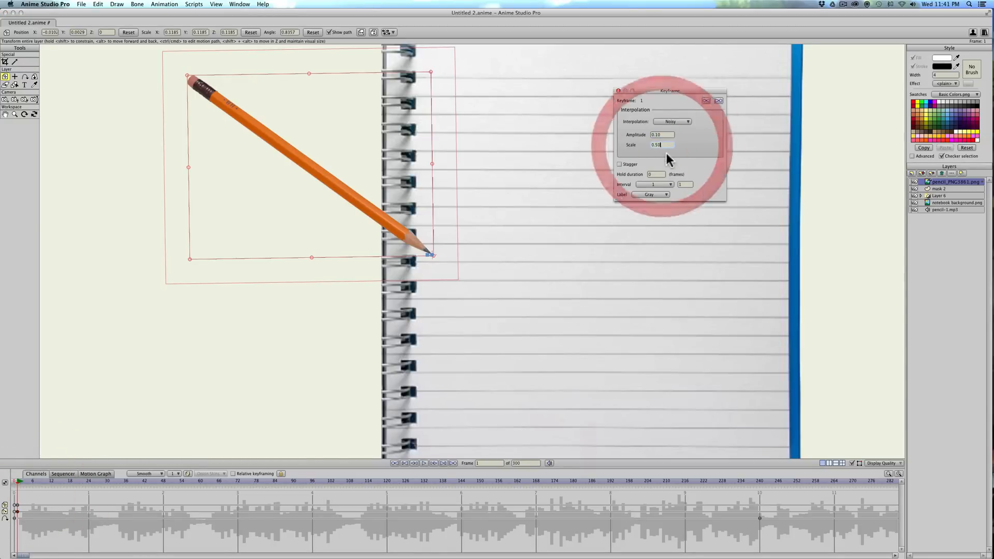
{"action": "type", "text": "2.13"}
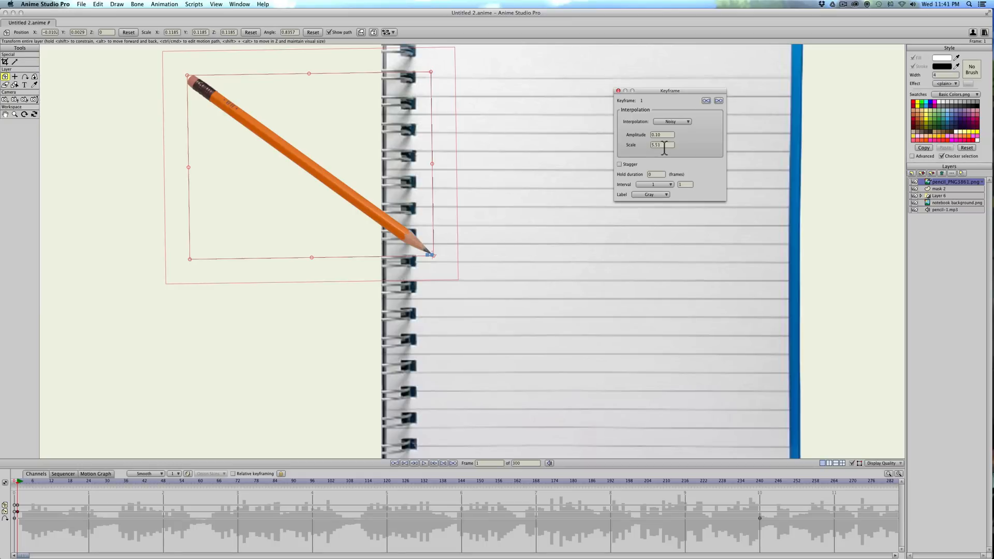
{"action": "type", "text": "7.550"}
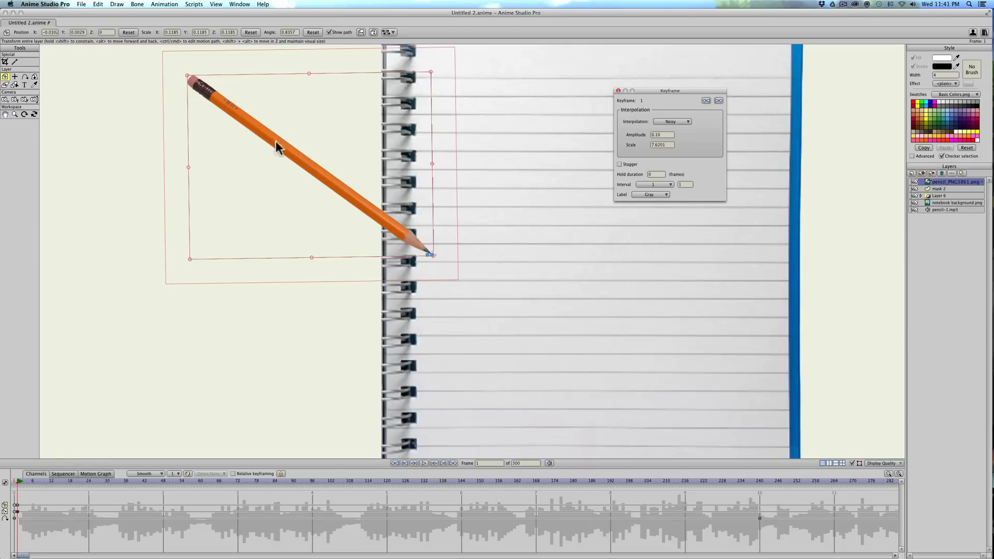
{"action": "mouse_move", "coordinate": [320, 150]}
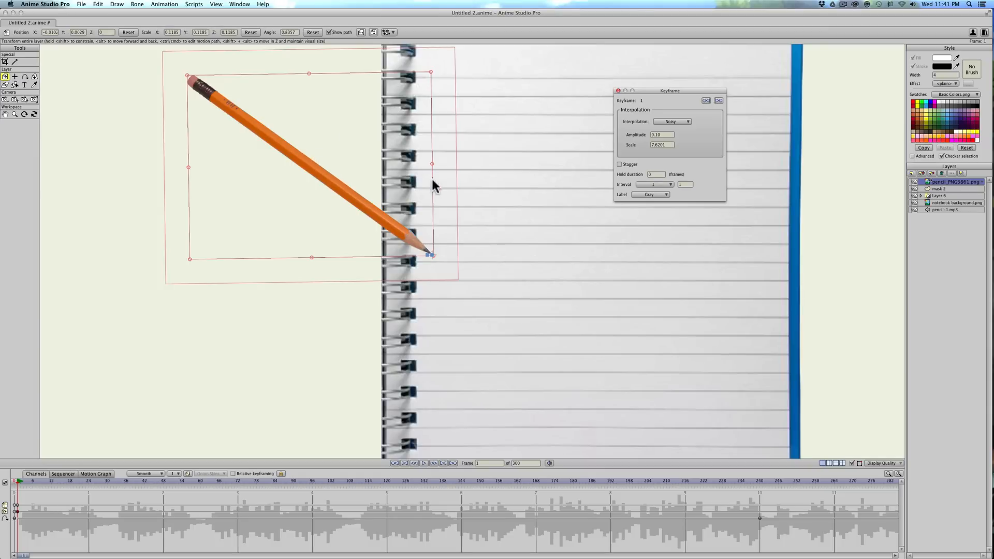
{"action": "mouse_move", "coordinate": [689, 264]}
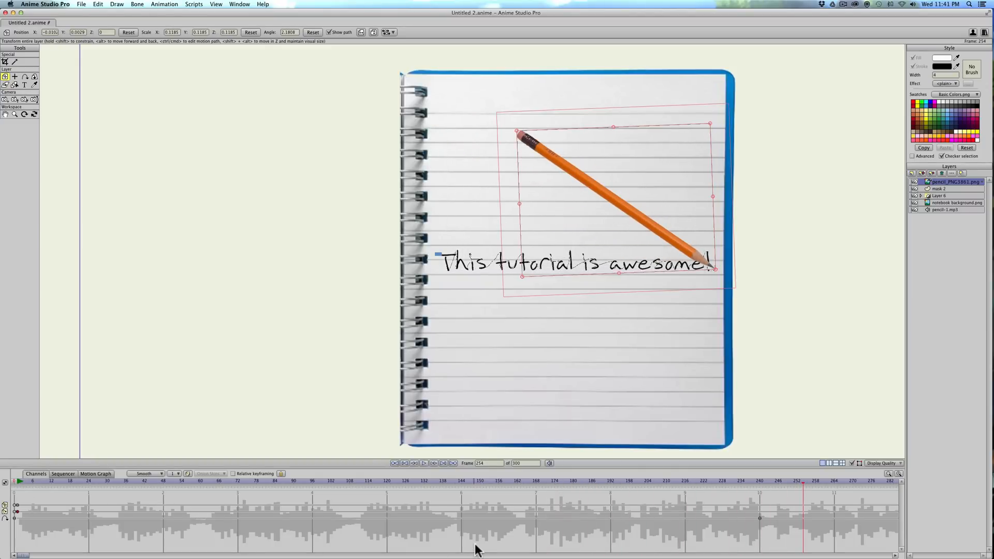
{"action": "mouse_move", "coordinate": [505, 493]}
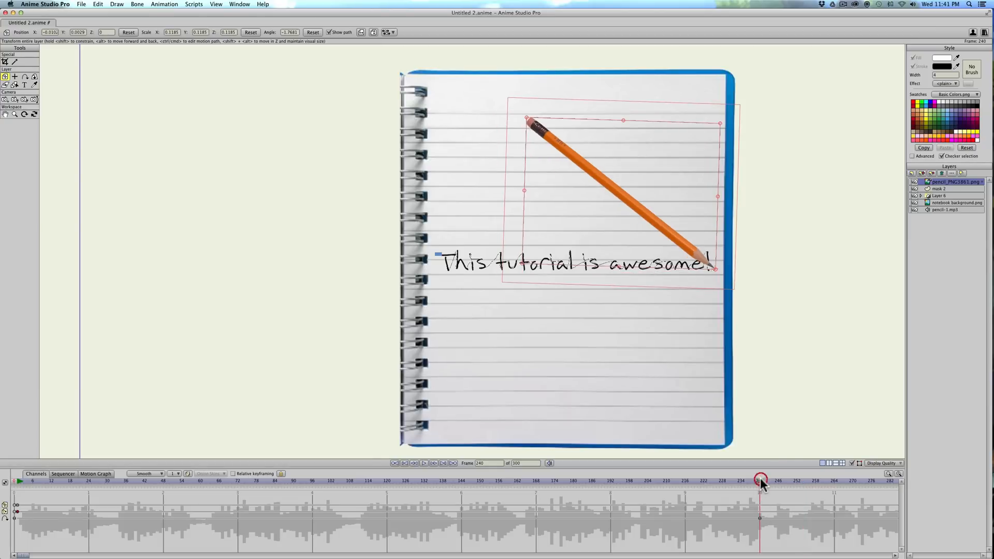
{"action": "mouse_move", "coordinate": [892, 279]}
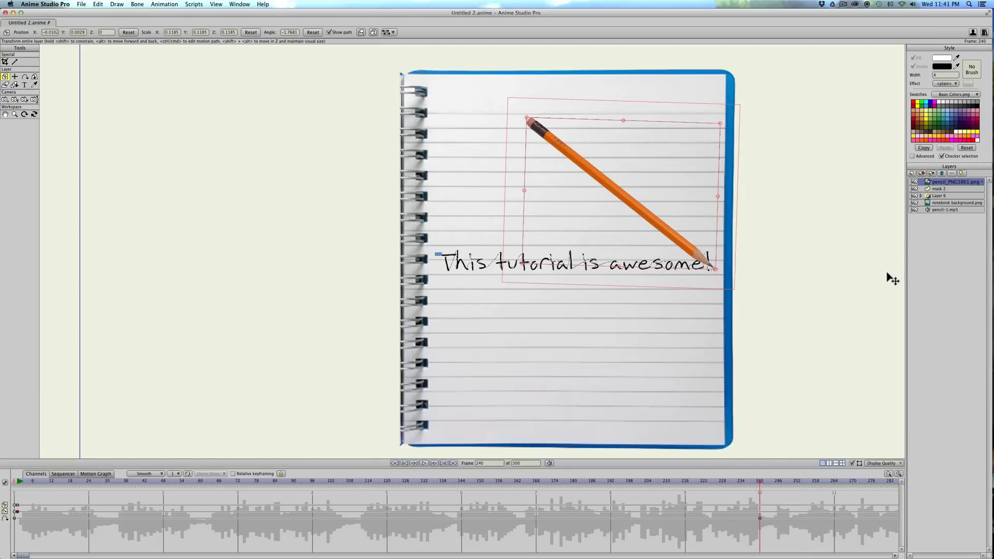
Confirm the pencil-1.mp3 layer settings and scrub the timeline to preview the writing up to 'awe'.
{"action": "left_click", "coordinate": [944, 209]}
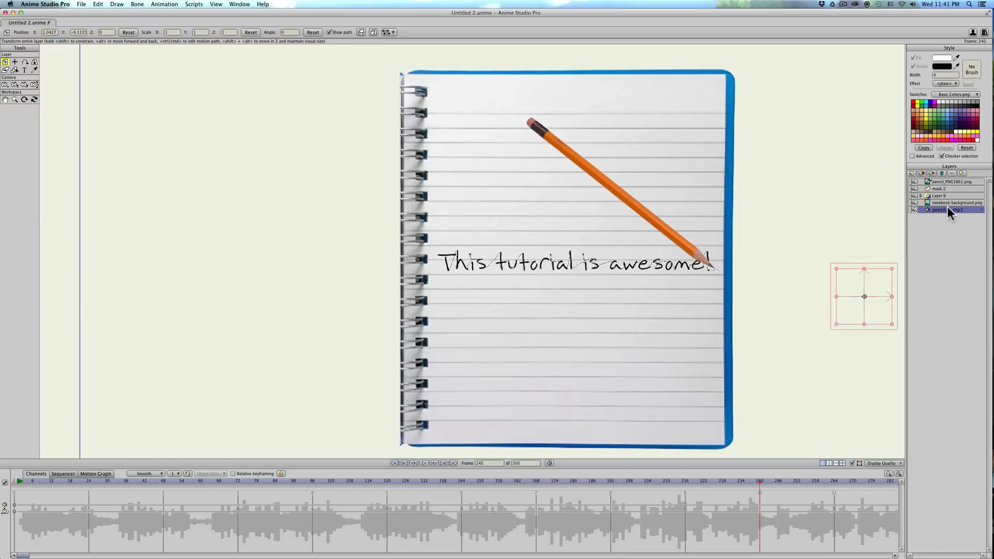
{"action": "double_click", "coordinate": [948, 209]}
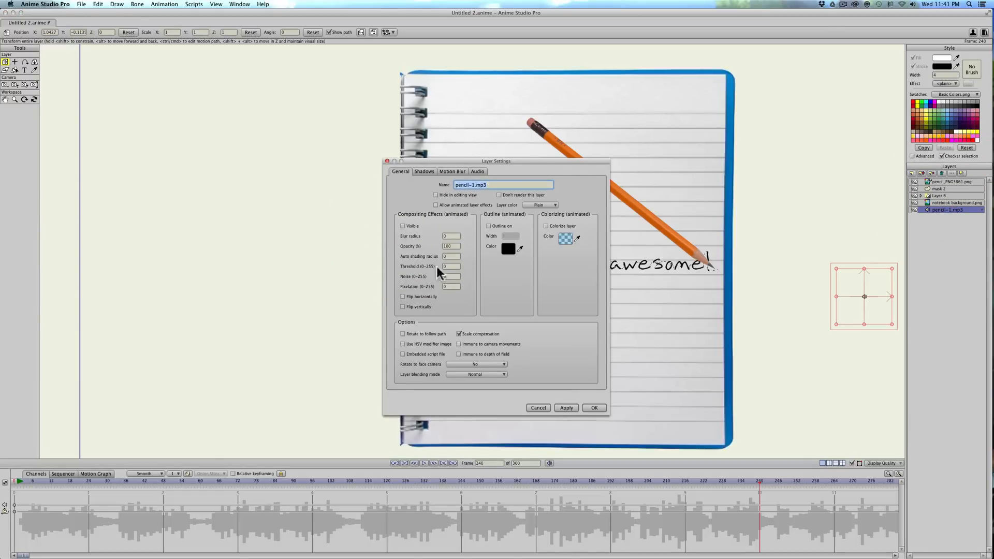
{"action": "left_click", "coordinate": [593, 407]}
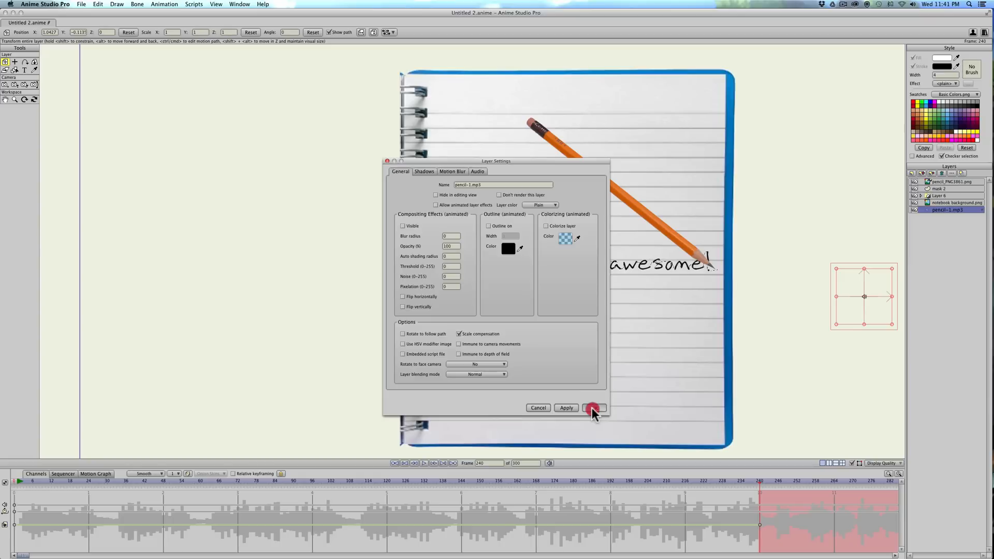
{"action": "left_click", "coordinate": [593, 408]}
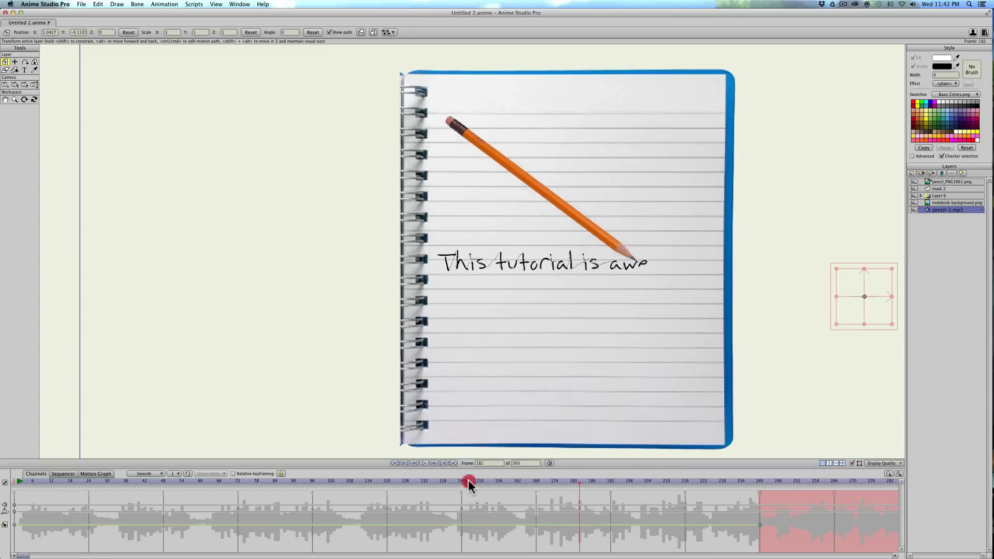